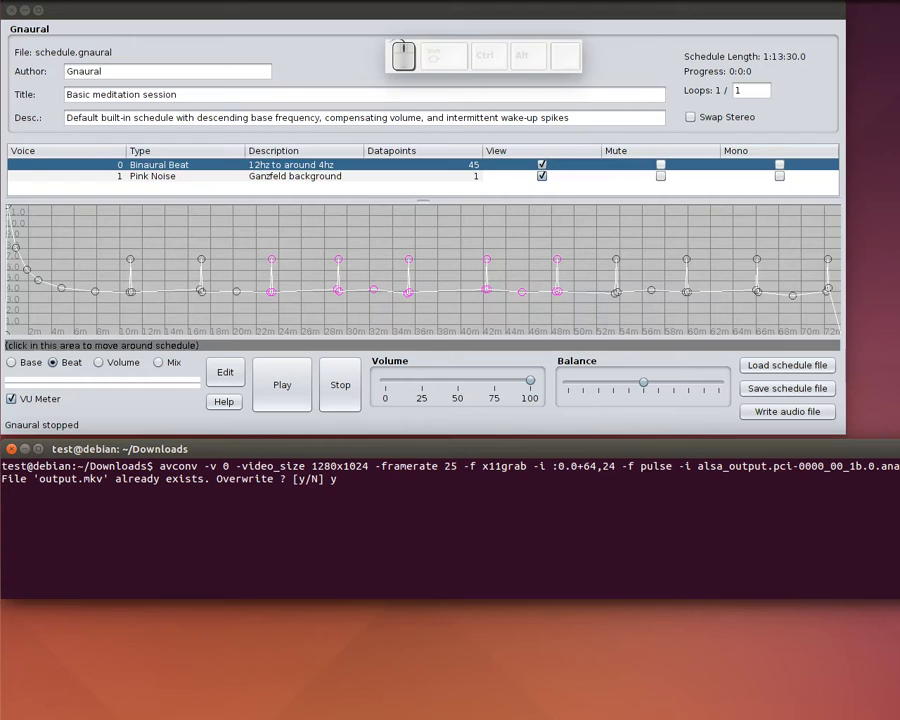
{"action": "mouse_move", "coordinate": [504, 378]}
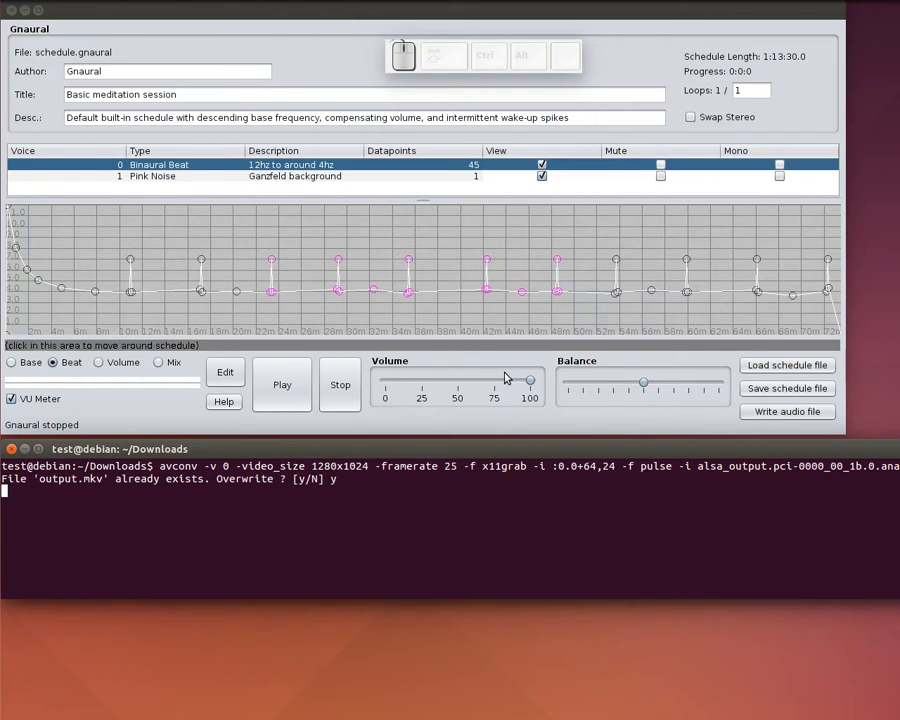
{"action": "mouse_move", "coordinate": [518, 380]}
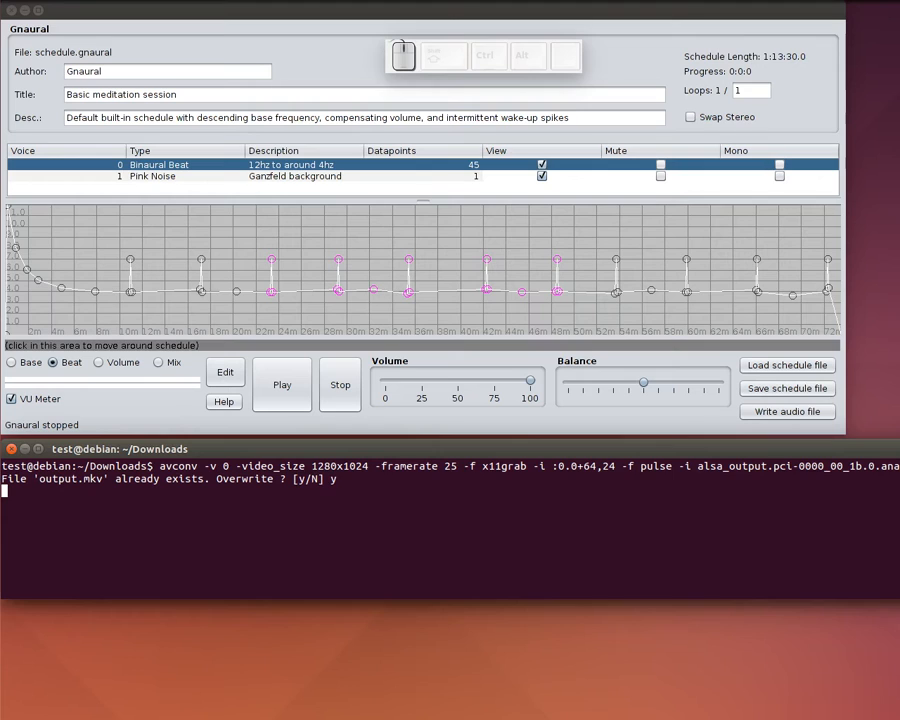
{"action": "mouse_move", "coordinate": [564, 716]}
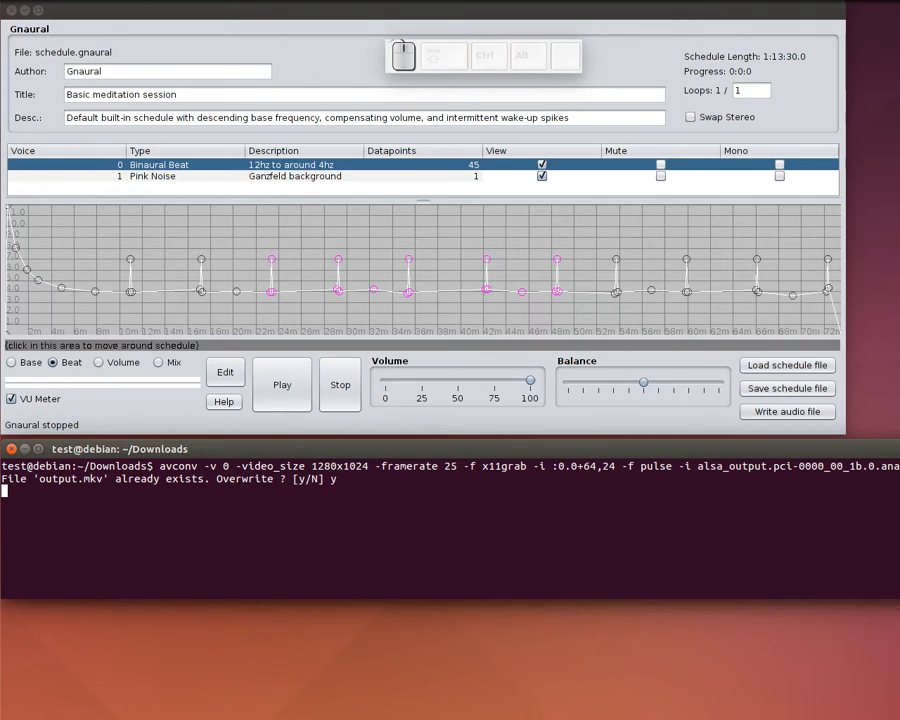
Undo the earlier stretch of the schedule.
{"action": "left_click", "coordinate": [224, 400]}
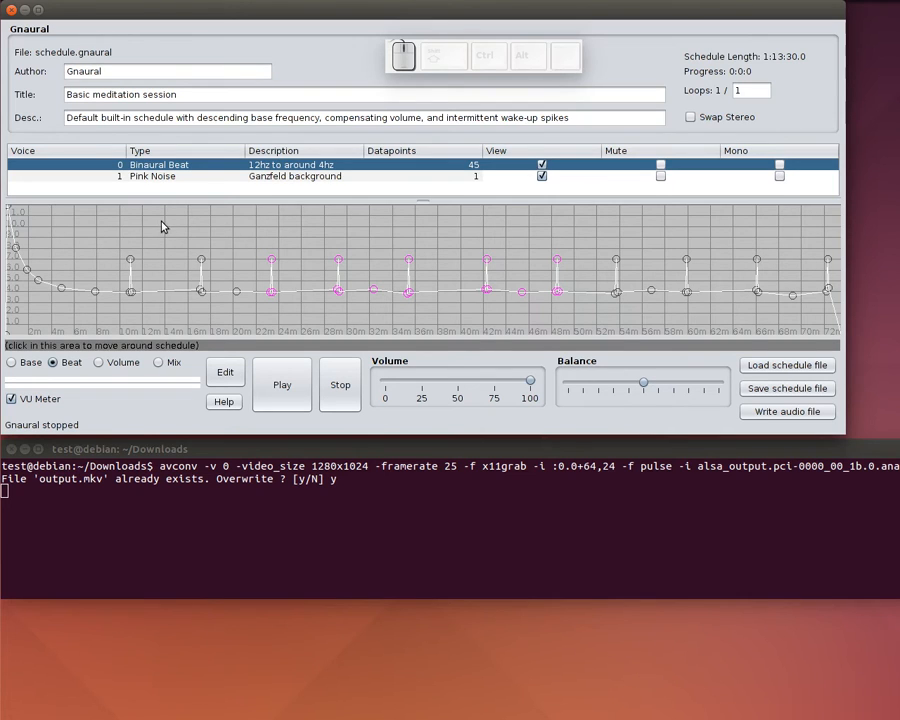
{"action": "mouse_move", "coordinate": [248, 252]}
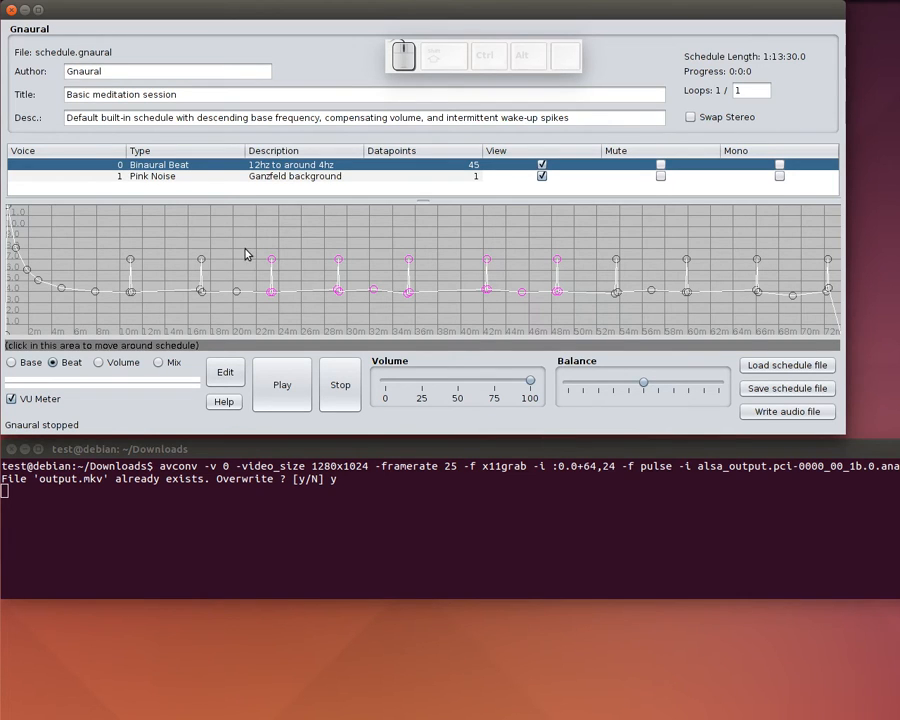
{"action": "mouse_move", "coordinate": [280, 320]}
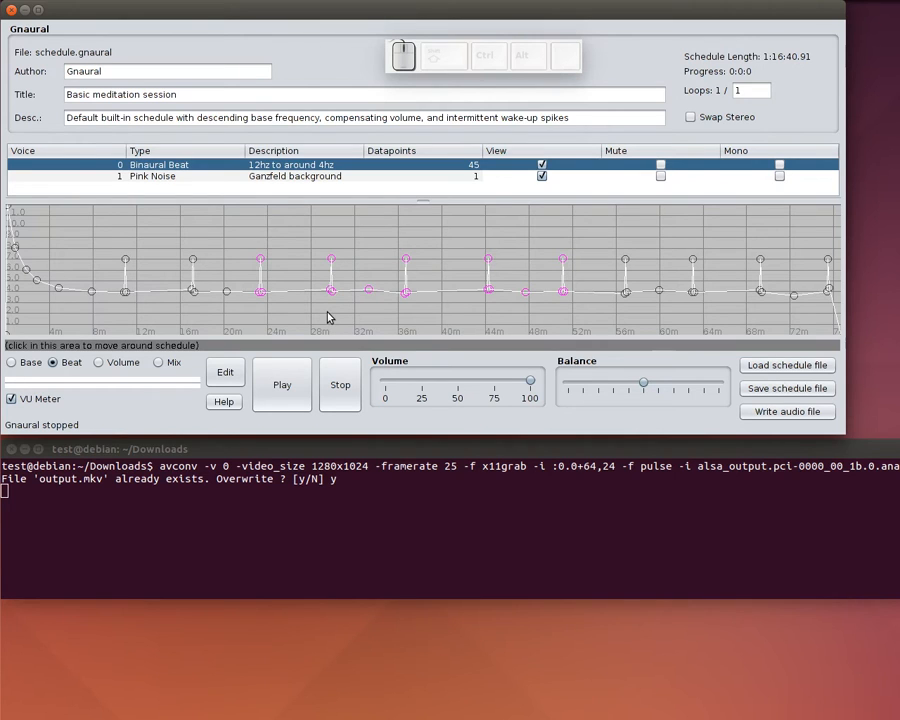
{"action": "mouse_move", "coordinate": [306, 308]}
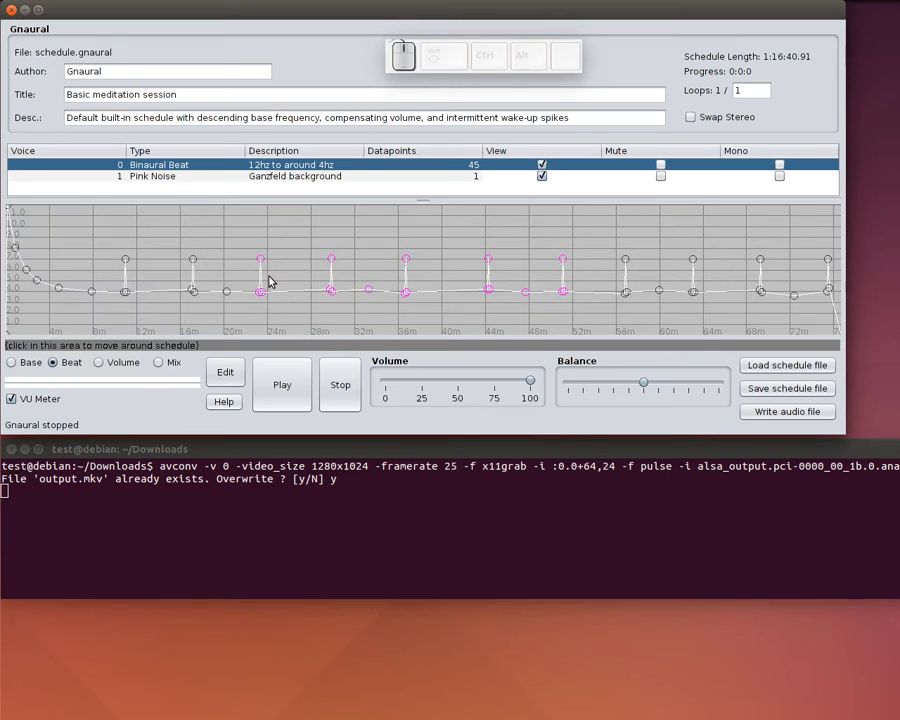
{"action": "mouse_move", "coordinate": [228, 294]}
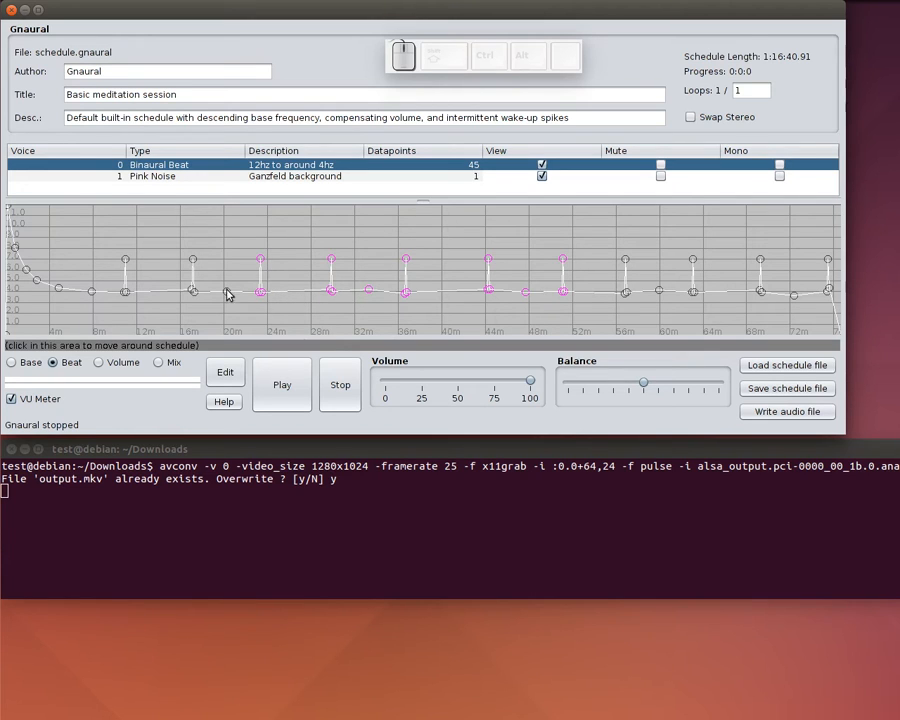
{"action": "key", "text": "ctrl+z"}
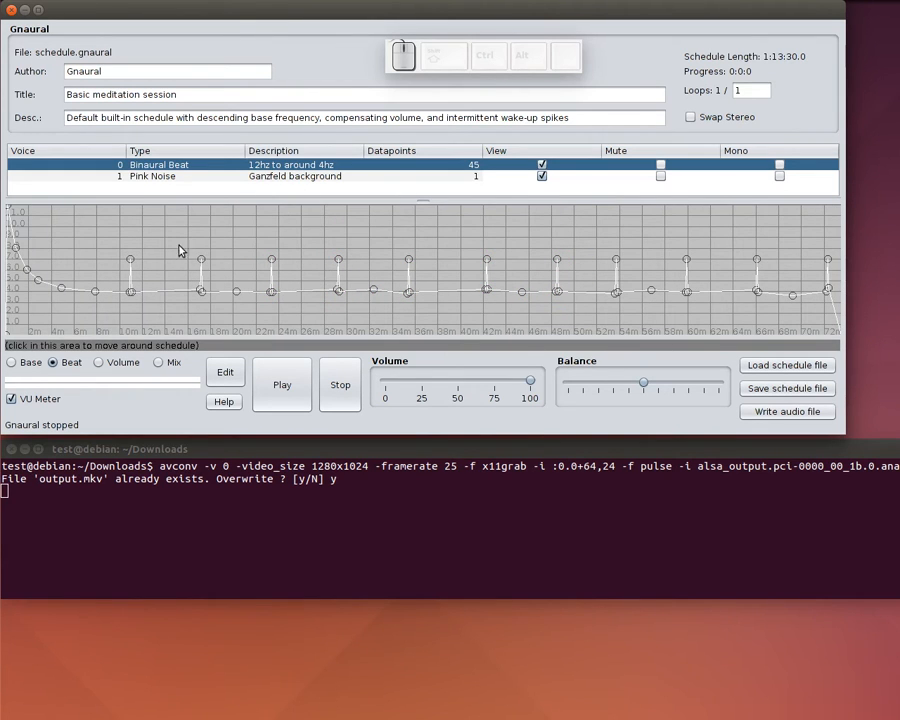
{"action": "mouse_move", "coordinate": [152, 242]}
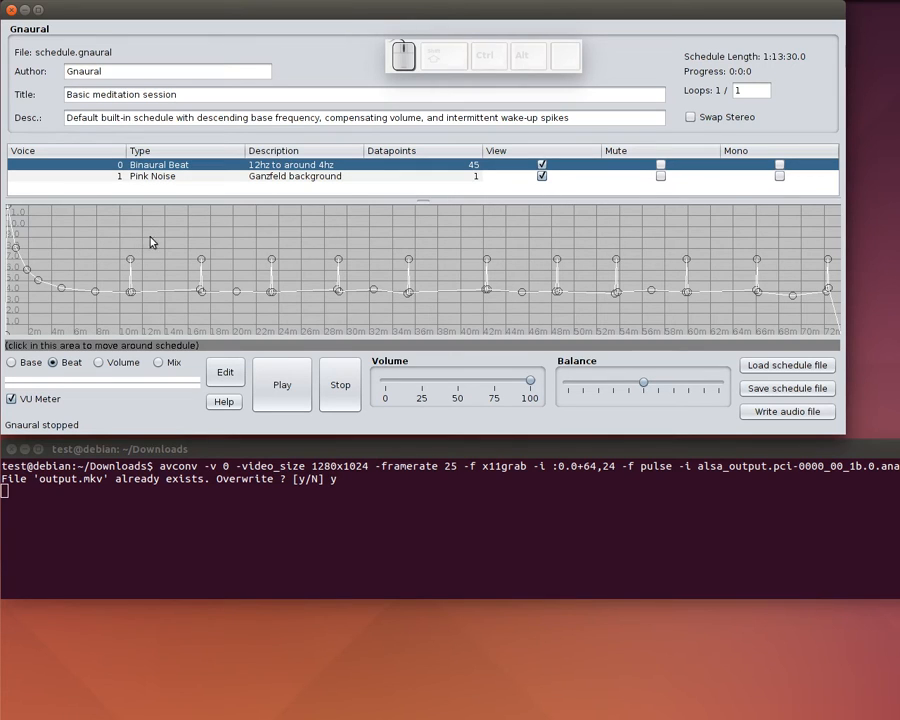
{"action": "mouse_move", "coordinate": [166, 232]}
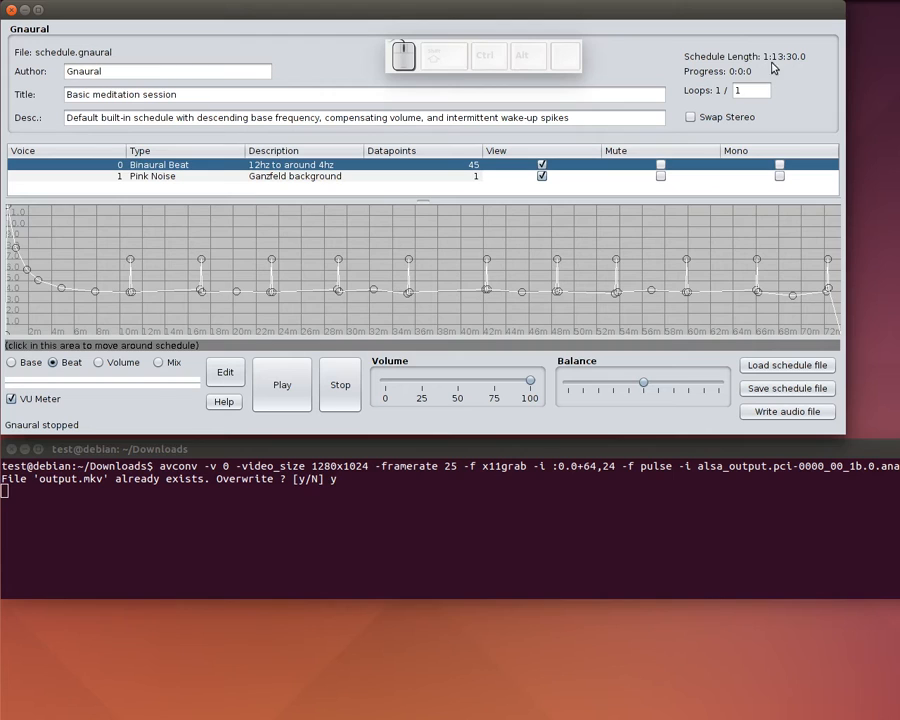
{"action": "mouse_move", "coordinate": [408, 244]}
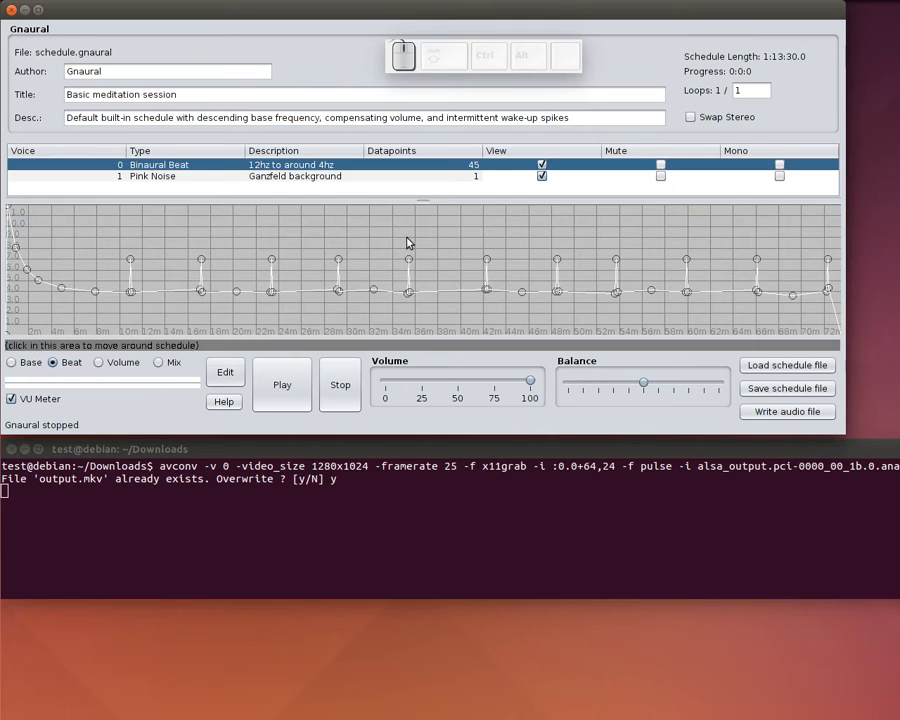
{"action": "mouse_move", "coordinate": [416, 240]}
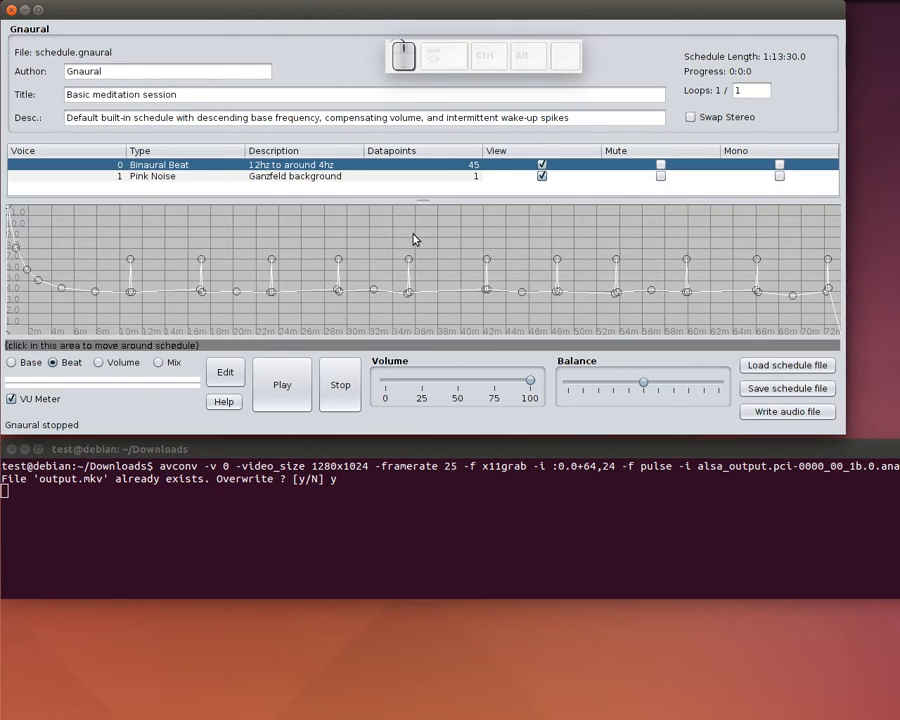
{"action": "mouse_move", "coordinate": [280, 242]}
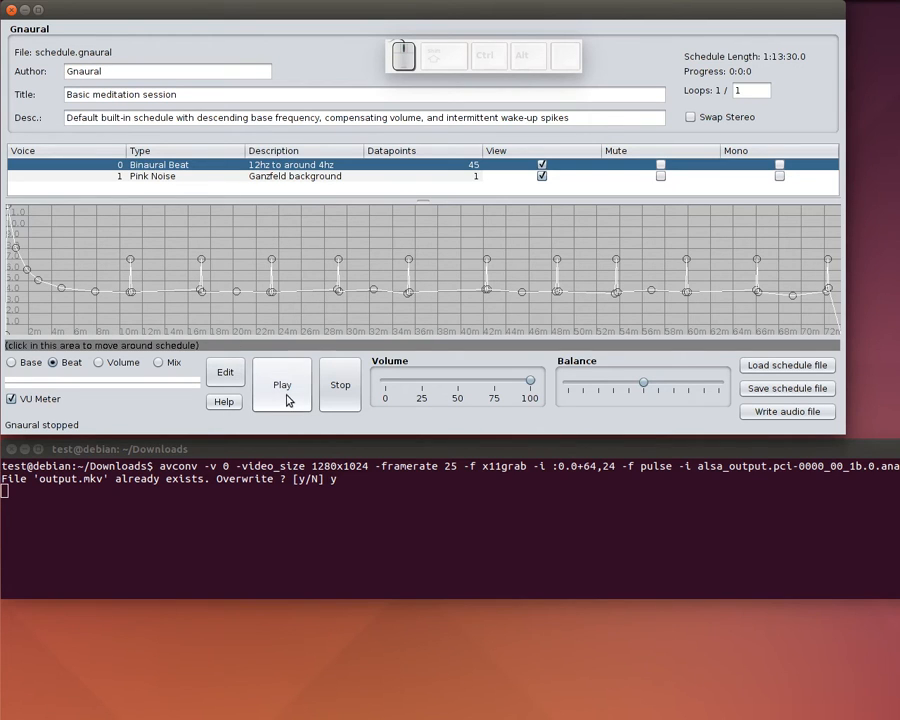
Start playback, remove the Pink Noise voice and select the Binaural Beat datapoints.
{"action": "left_click", "coordinate": [282, 384]}
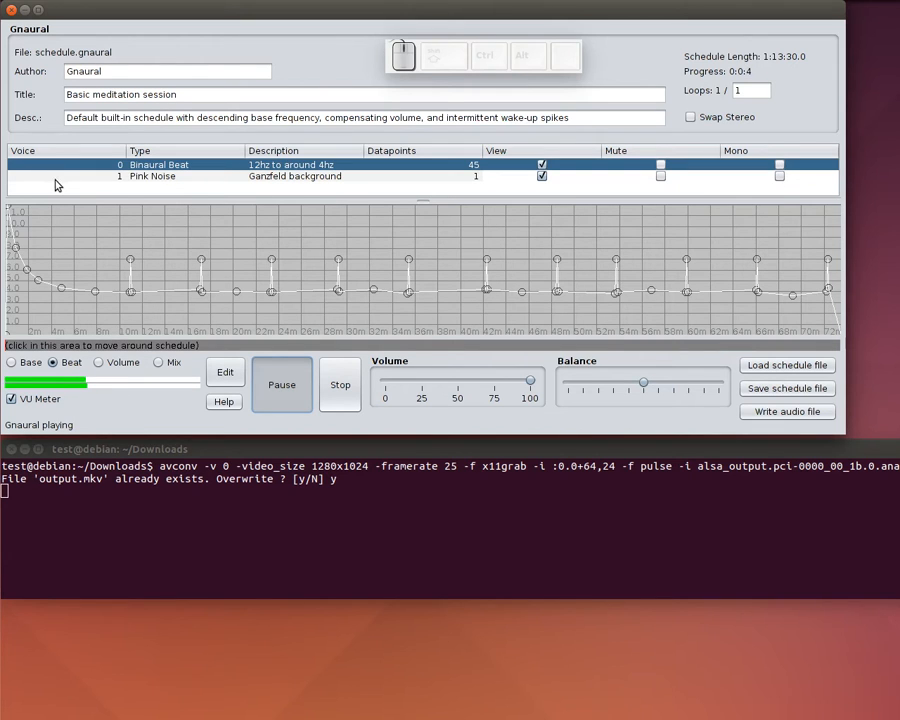
{"action": "left_click", "coordinate": [152, 176]}
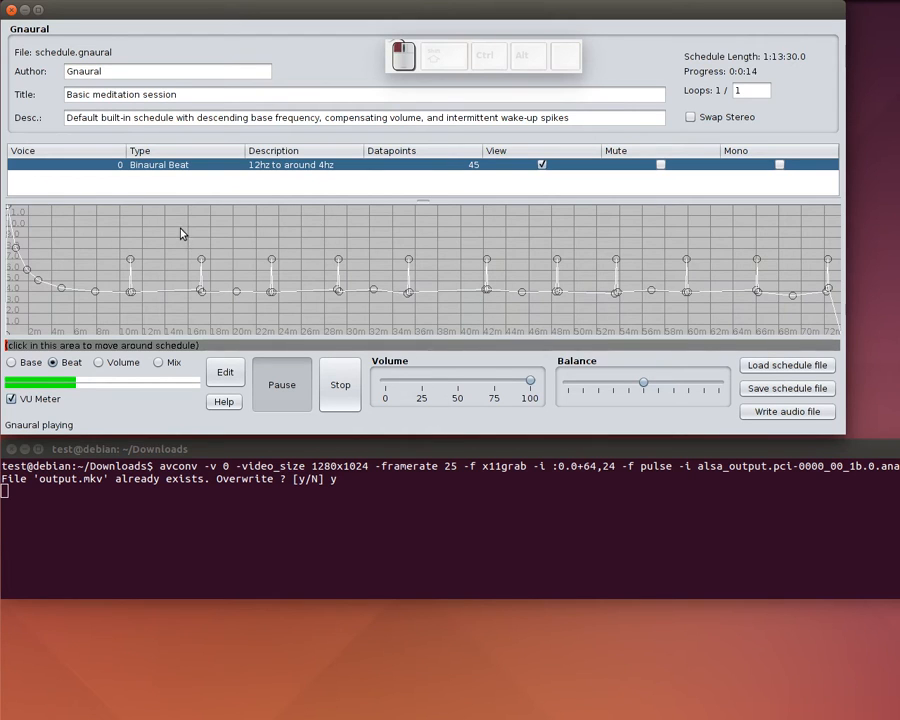
{"action": "left_click_drag", "start_coordinate": [184, 232], "coordinate": [556, 320]}
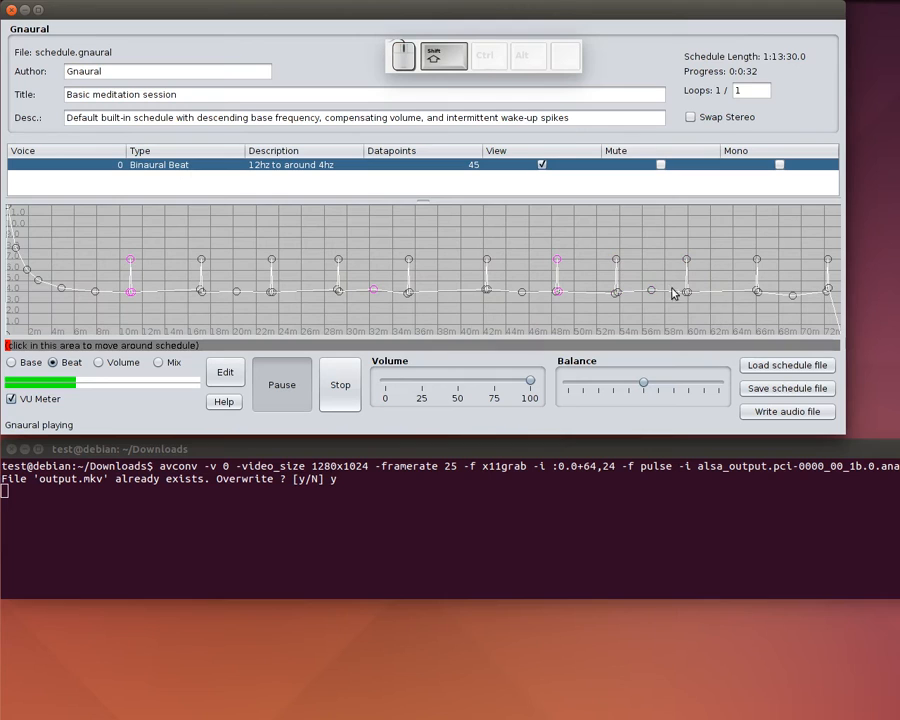
{"action": "mouse_move", "coordinate": [448, 246]}
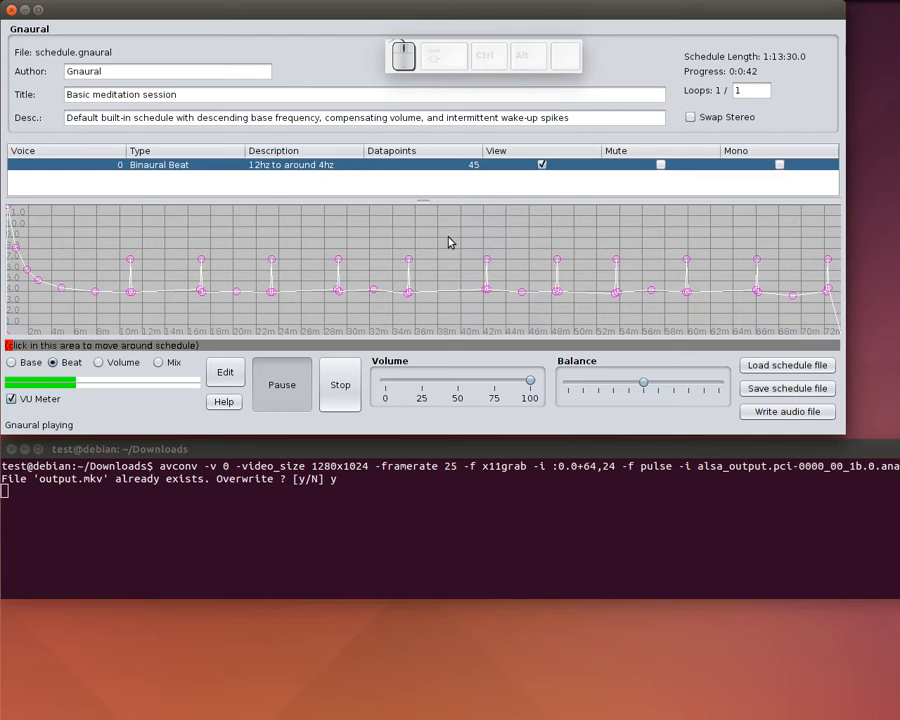
{"action": "mouse_move", "coordinate": [460, 244]}
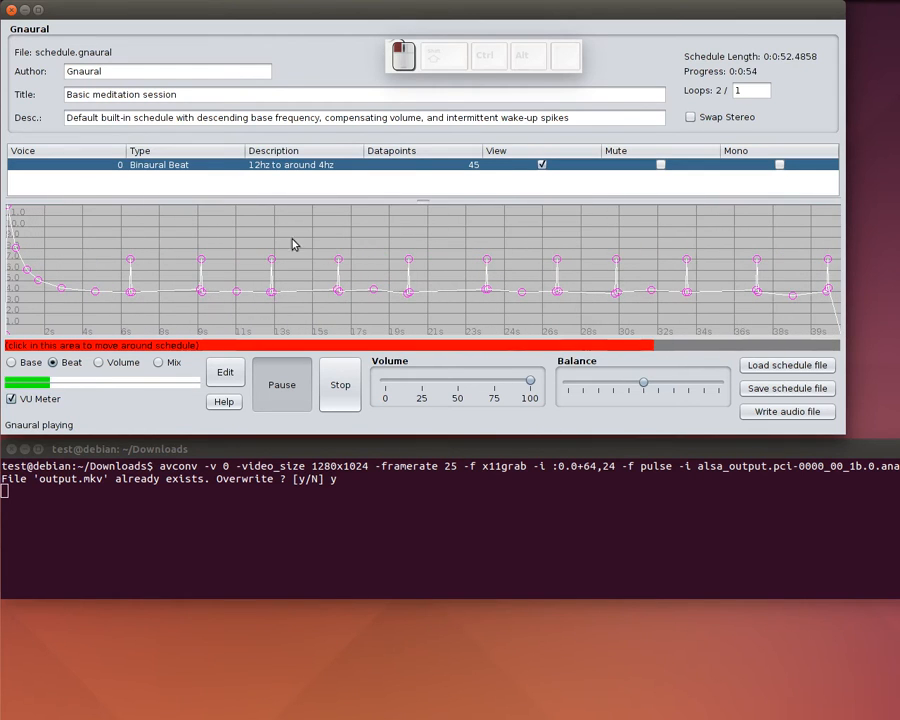
Stop playback and set Loops to 0 for endless repetition.
{"action": "left_click", "coordinate": [340, 384]}
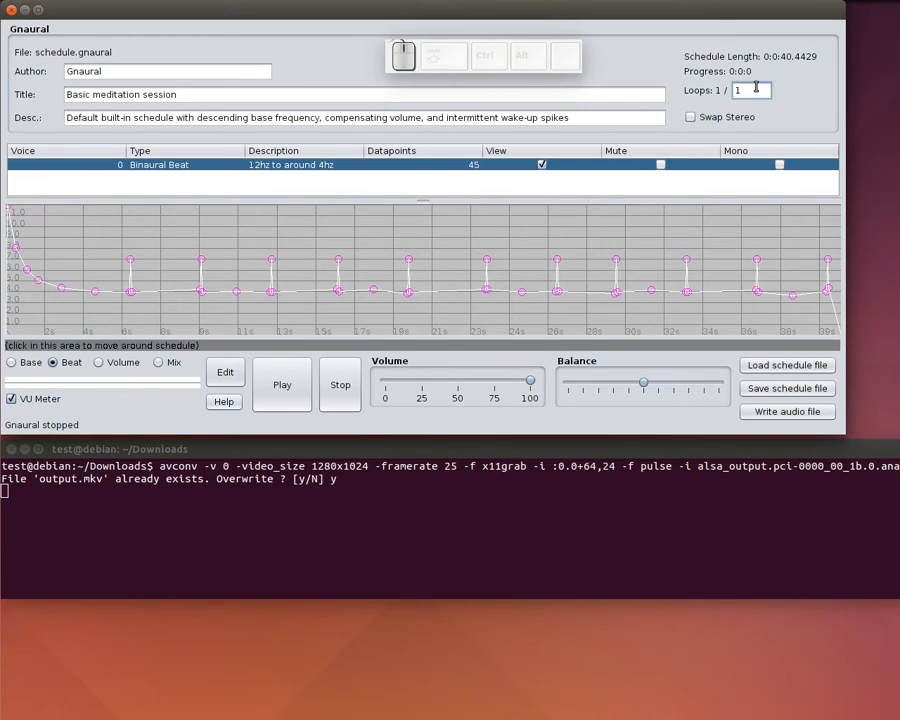
{"action": "mouse_move", "coordinate": [744, 90]}
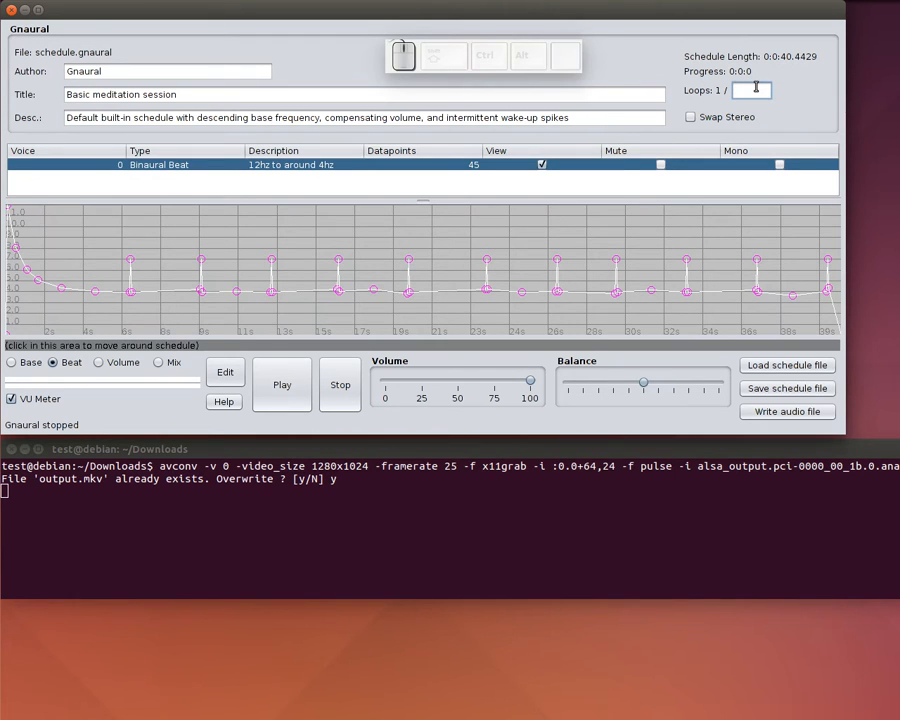
{"action": "type", "text": "0"}
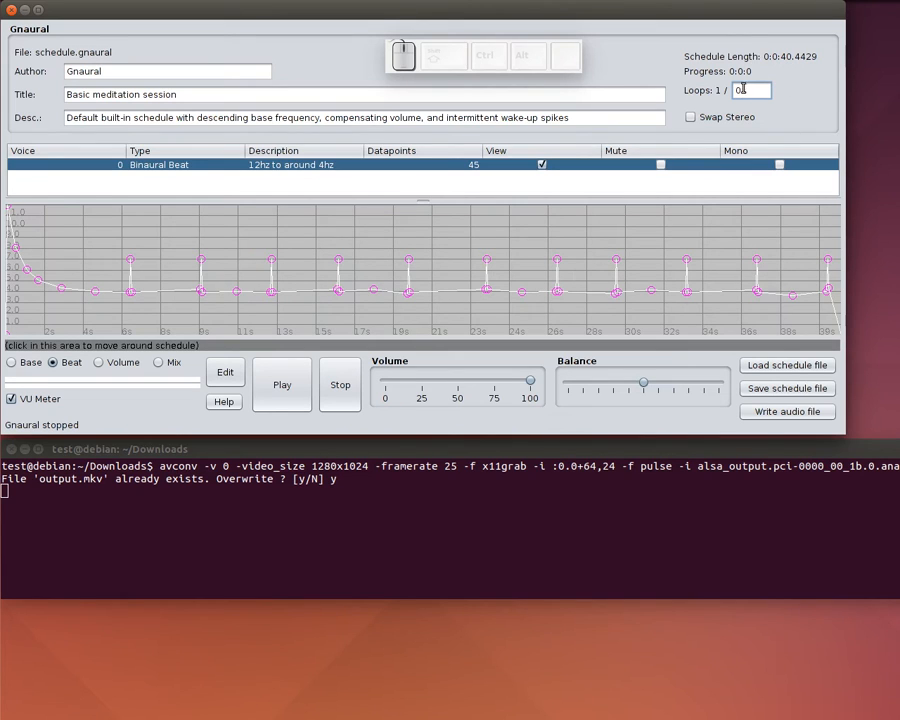
{"action": "mouse_move", "coordinate": [760, 82]}
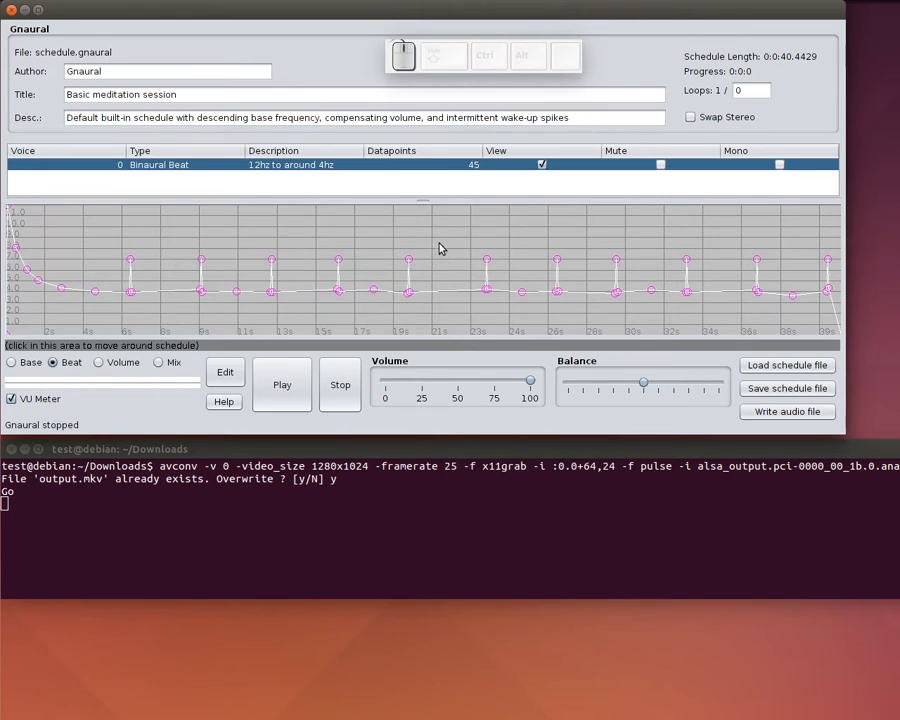
Restart playback of the endlessly looping, shortened schedule.
{"action": "left_click", "coordinate": [280, 384]}
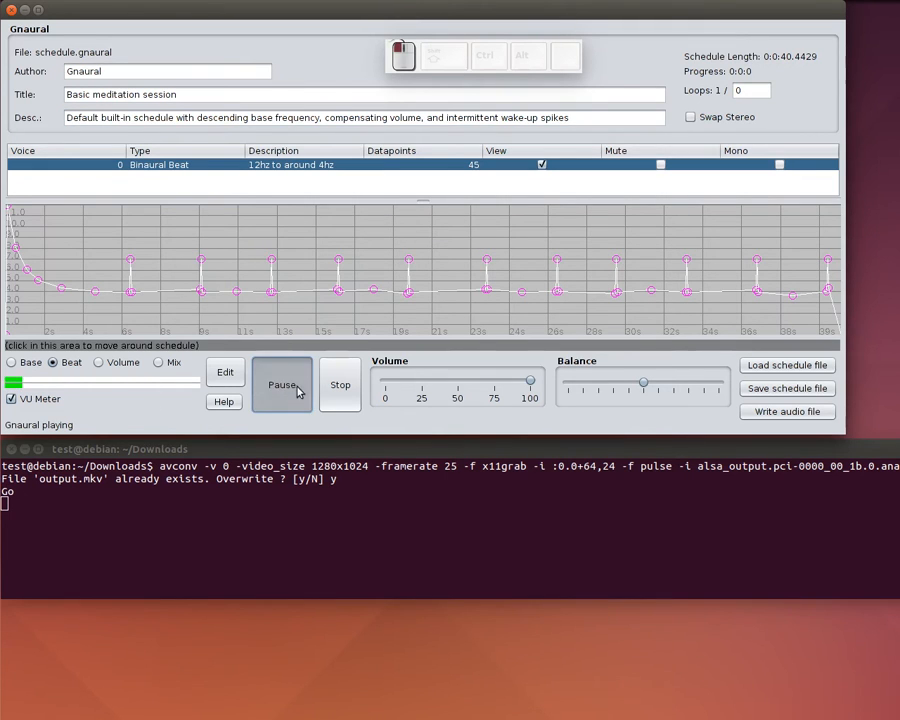
{"action": "left_click", "coordinate": [280, 384]}
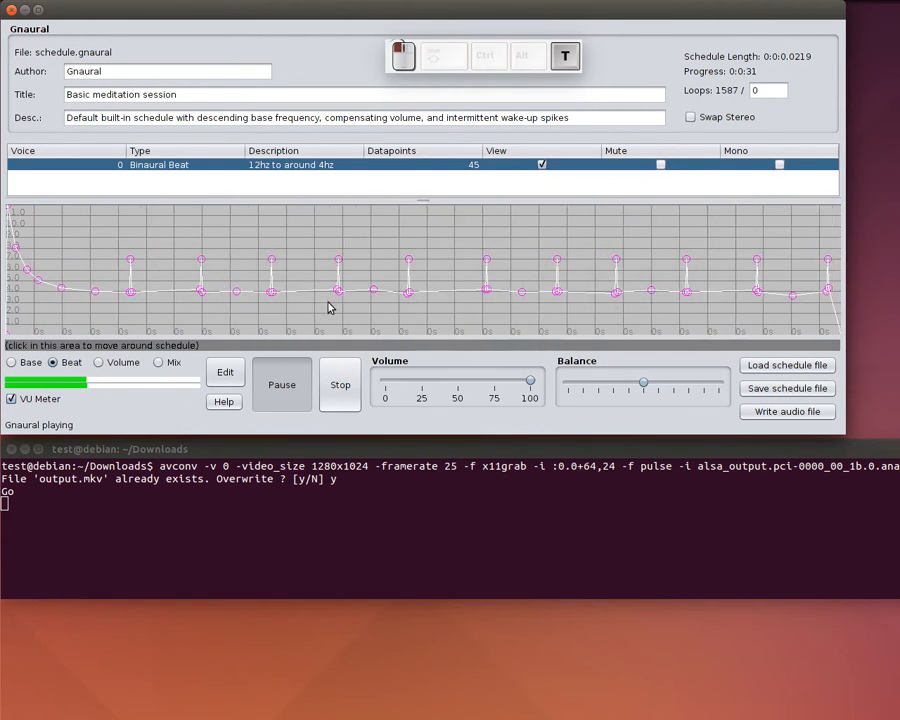
{"action": "mouse_move", "coordinate": [444, 300]}
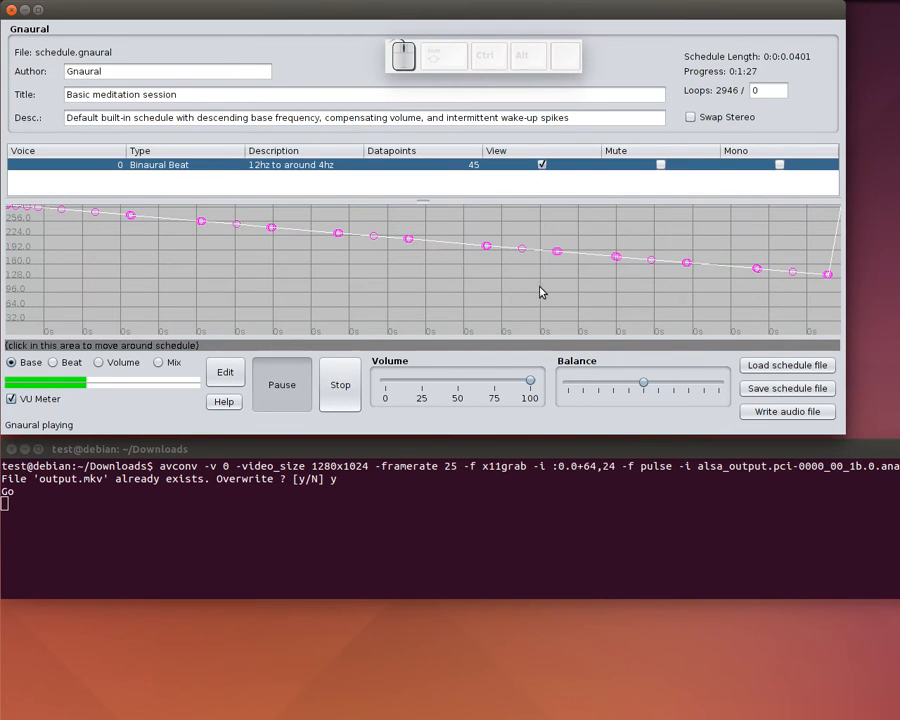
{"action": "mouse_move", "coordinate": [530, 88]}
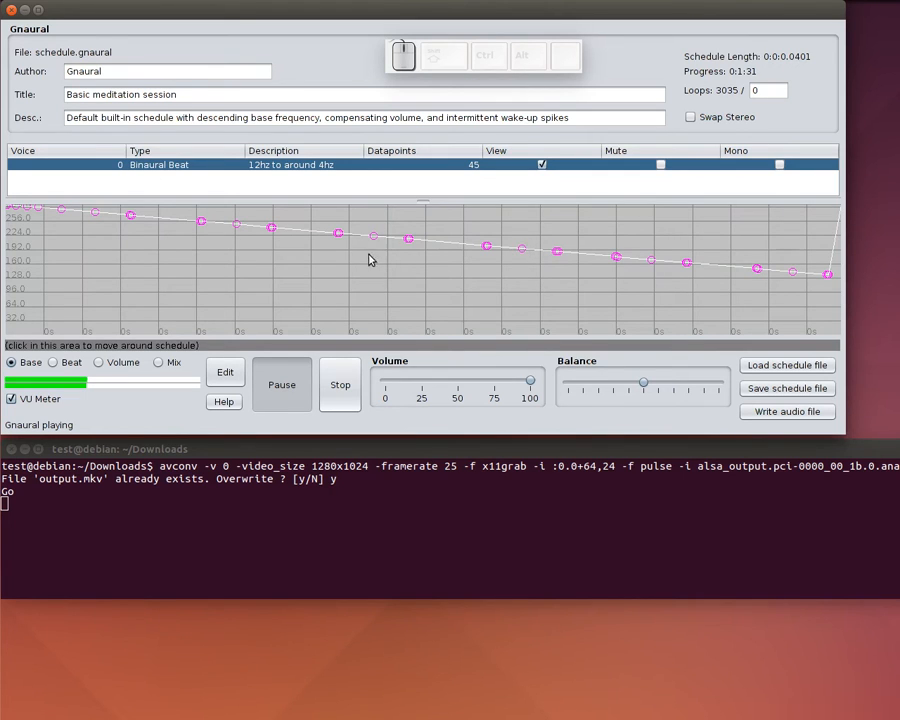
{"action": "mouse_move", "coordinate": [36, 306]}
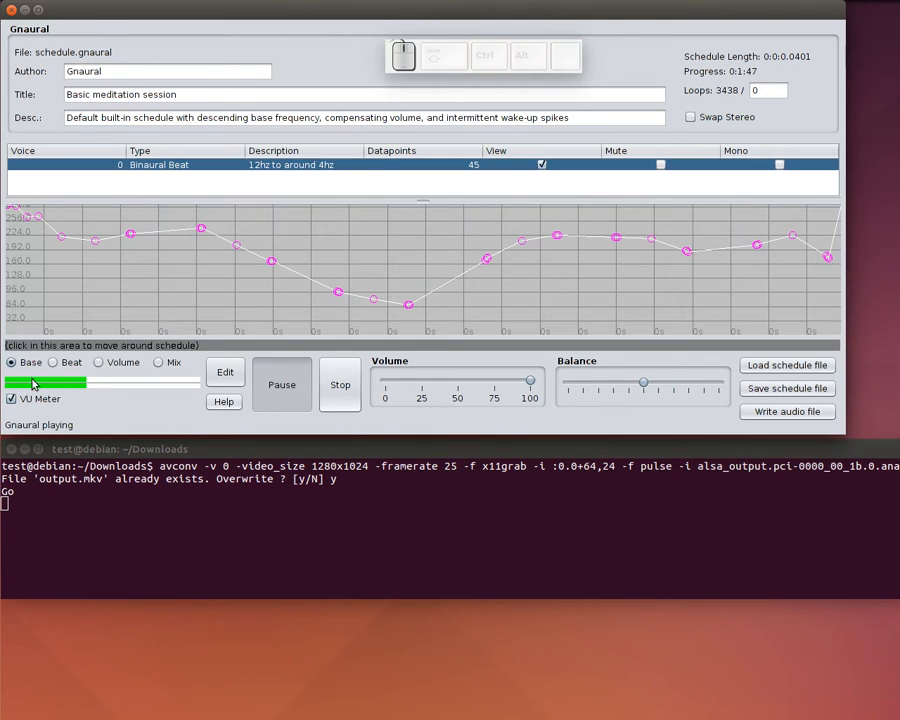
Bring up Edit Selected Datapoints for all 45 Binaural Beat datapoints.
{"action": "left_click", "coordinate": [54, 362]}
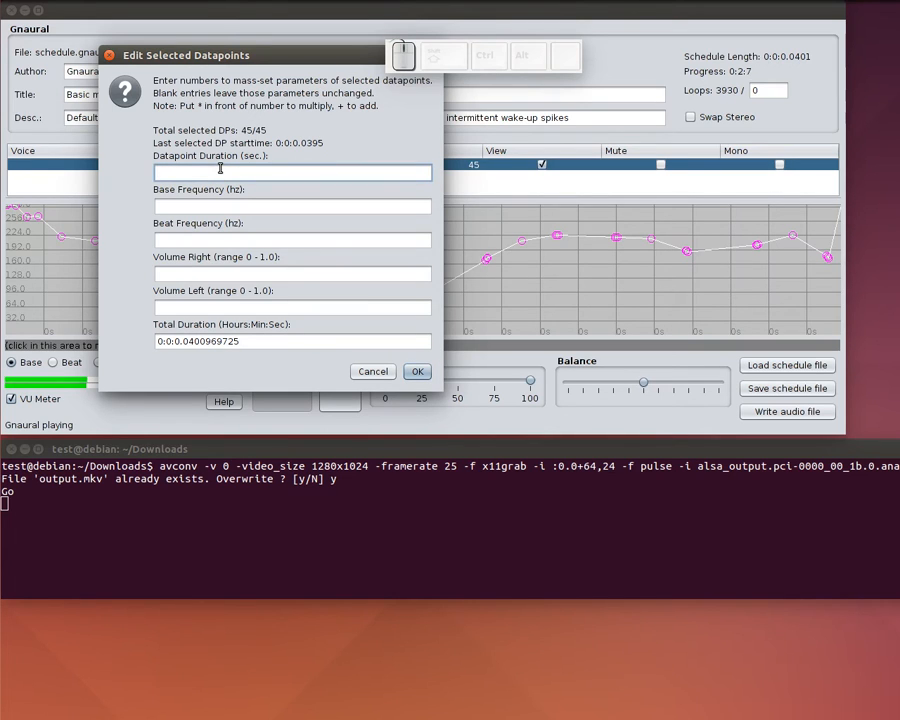
Multiply every datapoint's duration via the mass-edit dialog, keeping length 0:0:0.0401.
{"action": "type", "text": ".01"}
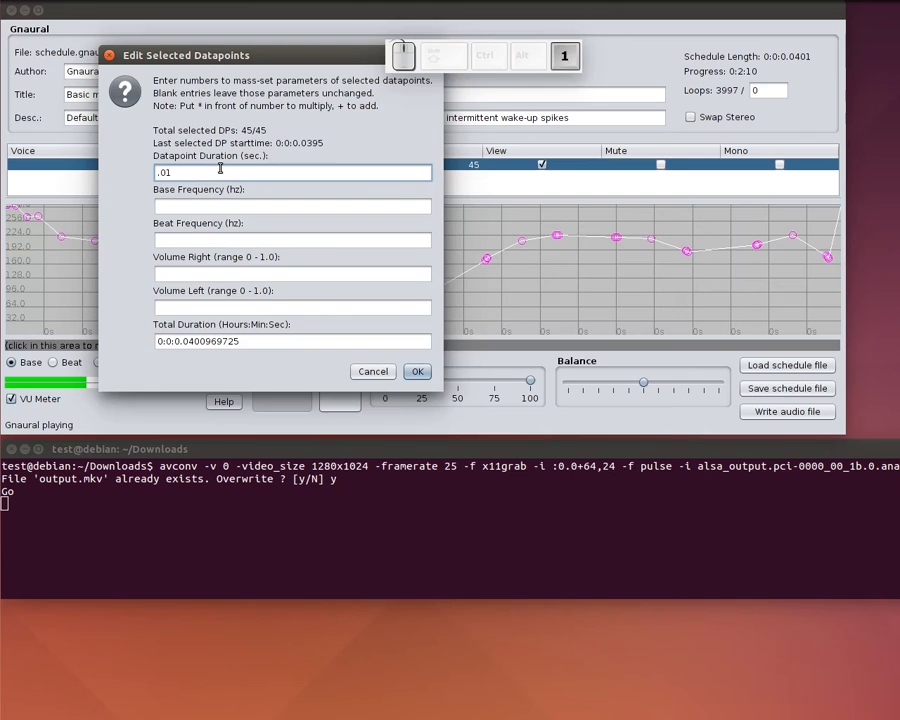
{"action": "left_click", "coordinate": [416, 370]}
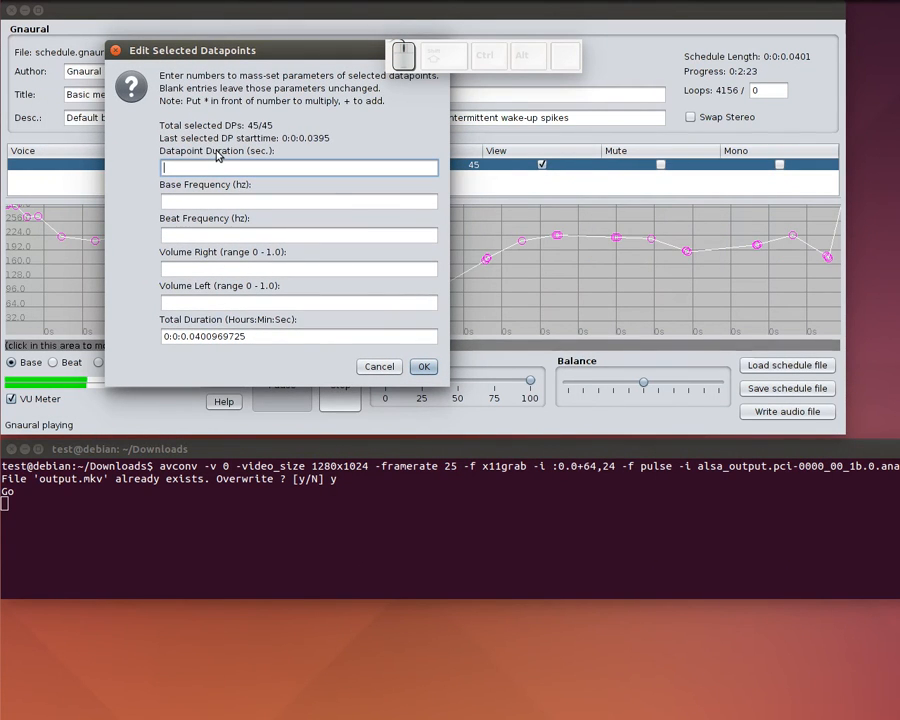
{"action": "type", "text": "*"}
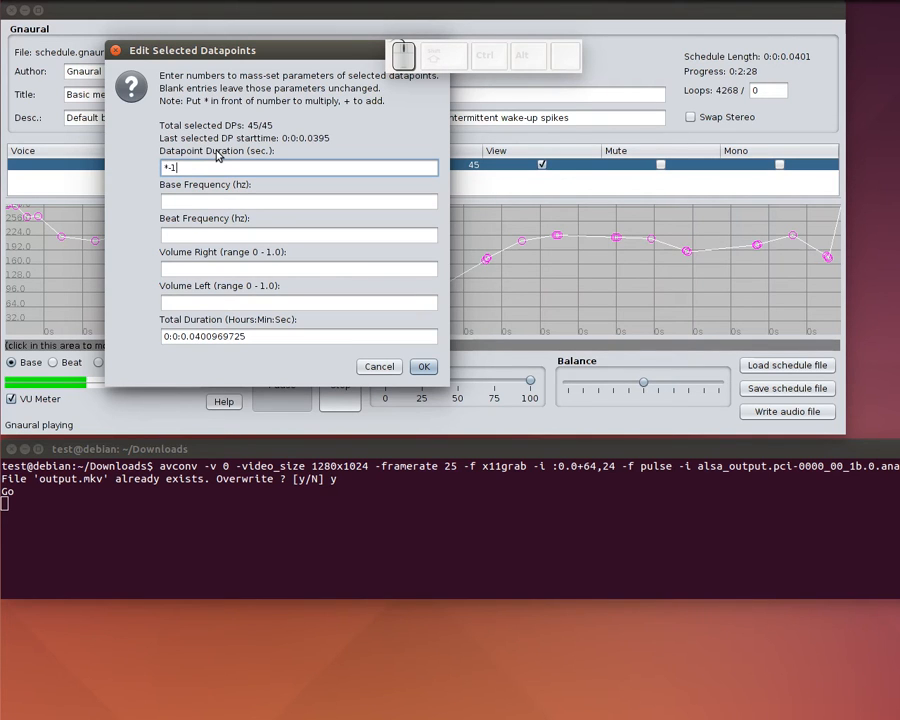
{"action": "left_click", "coordinate": [422, 366]}
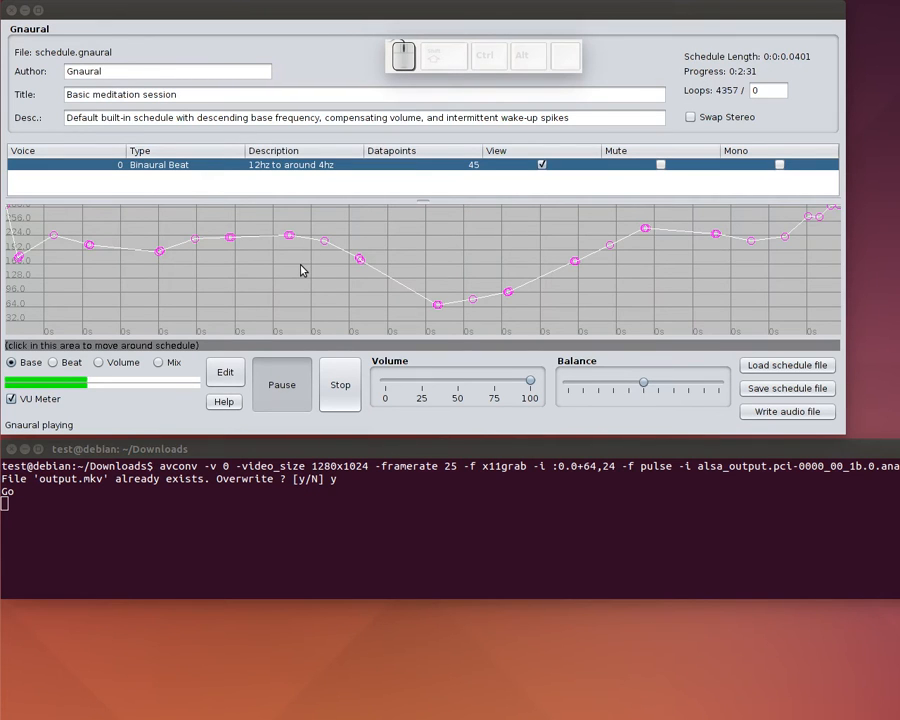
Mass-edit all datapoints to a .00001 duration, leaving the schedule at 0:0:0.0441.
{"action": "left_click", "coordinate": [224, 370]}
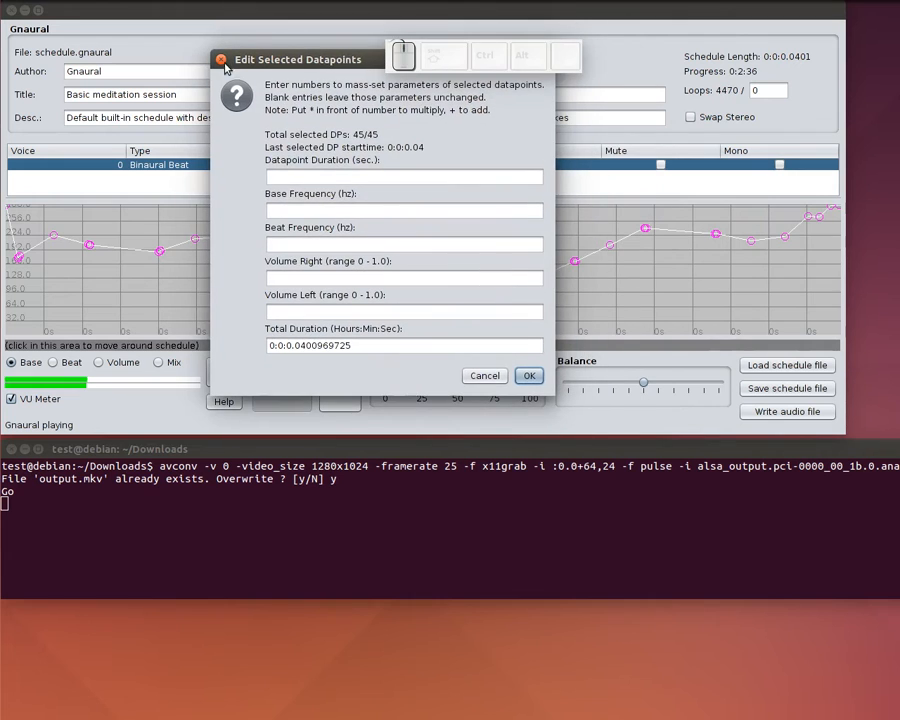
{"action": "left_click", "coordinate": [528, 376]}
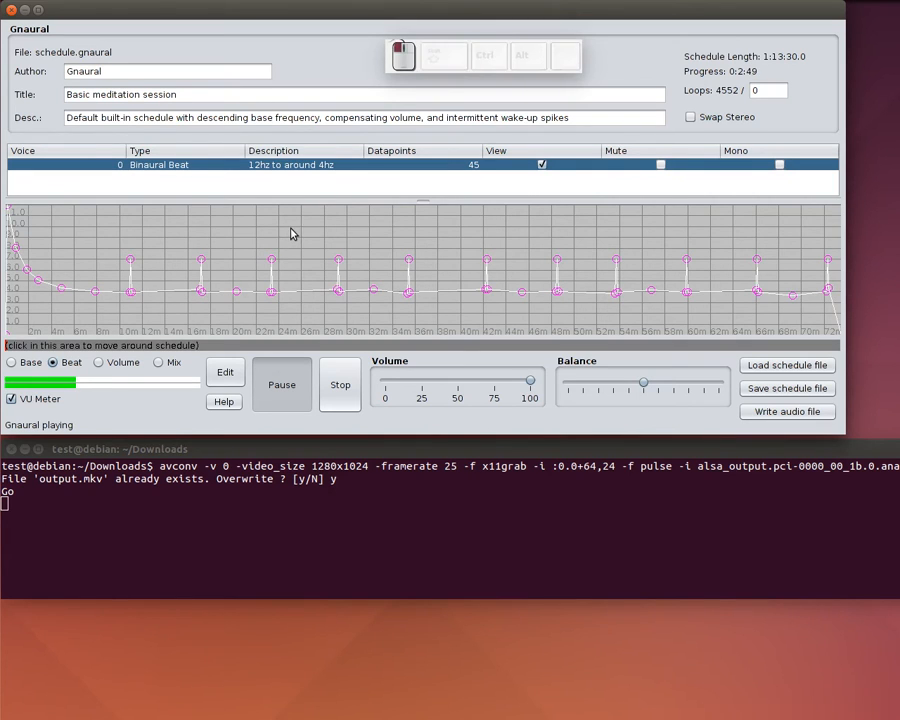
{"action": "left_click", "coordinate": [224, 370]}
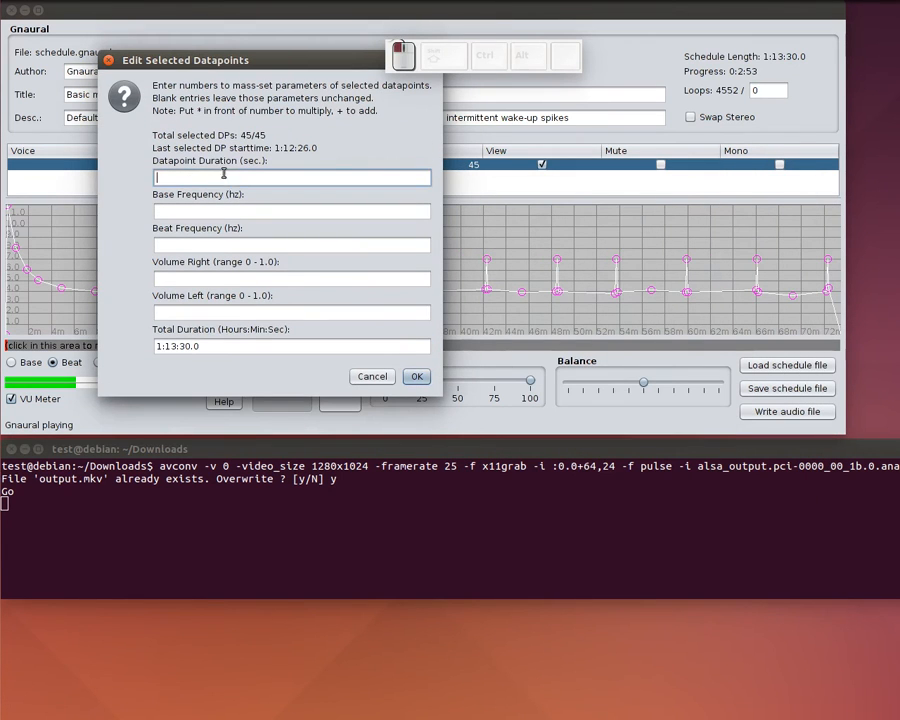
{"action": "type", "text": ".00"}
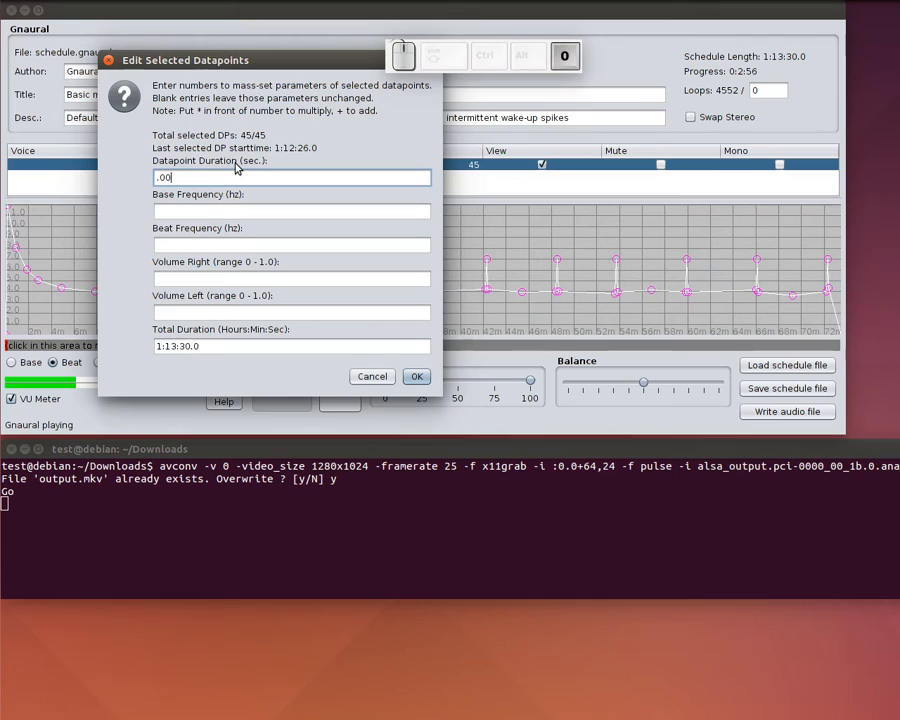
{"action": "type", "text": "001"}
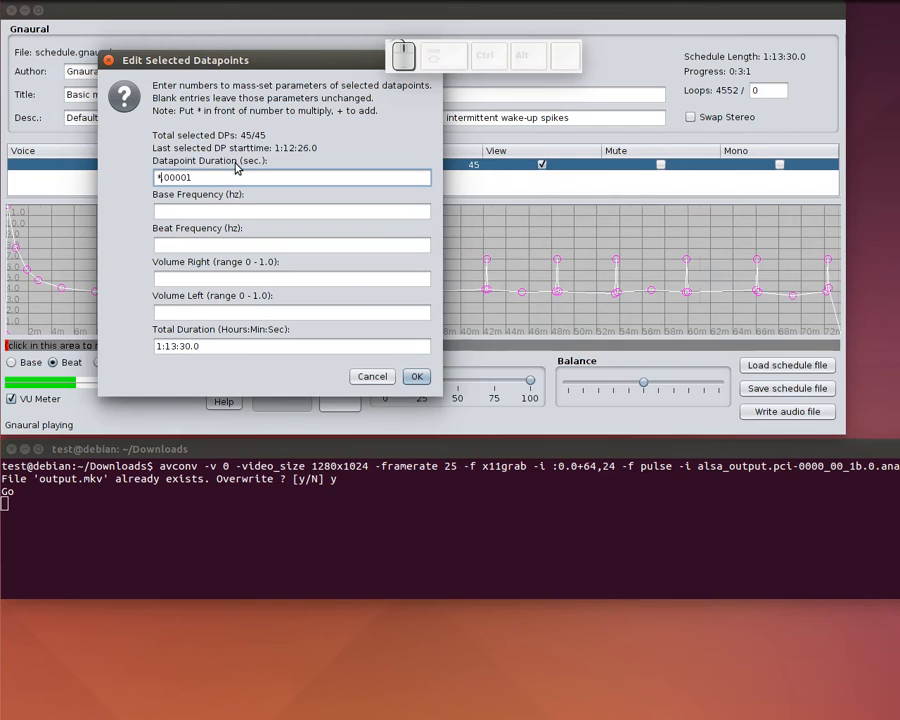
{"action": "left_click", "coordinate": [416, 376]}
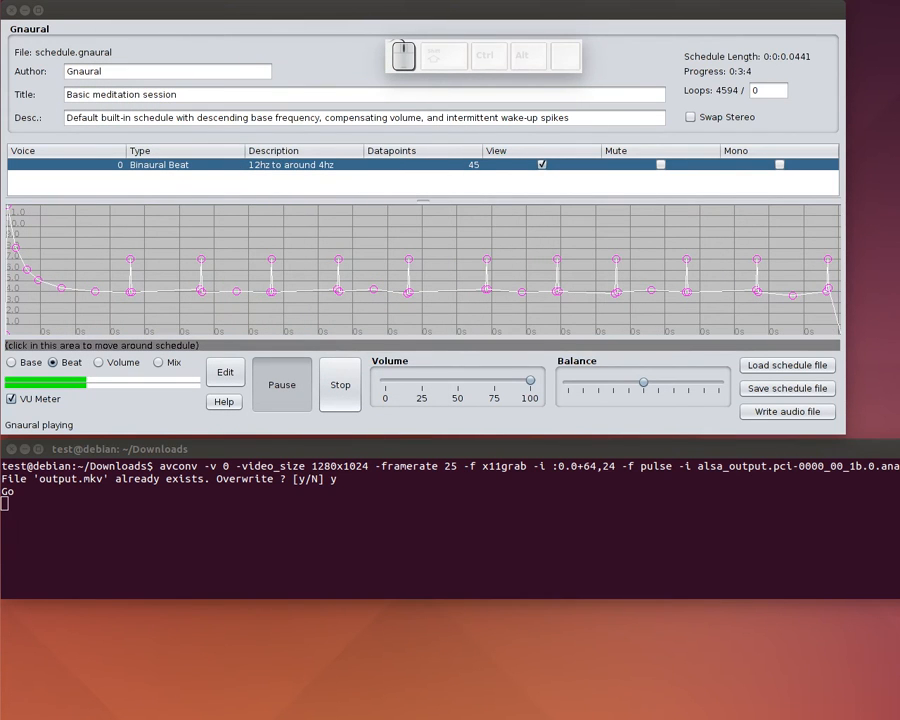
{"action": "mouse_move", "coordinate": [568, 346]}
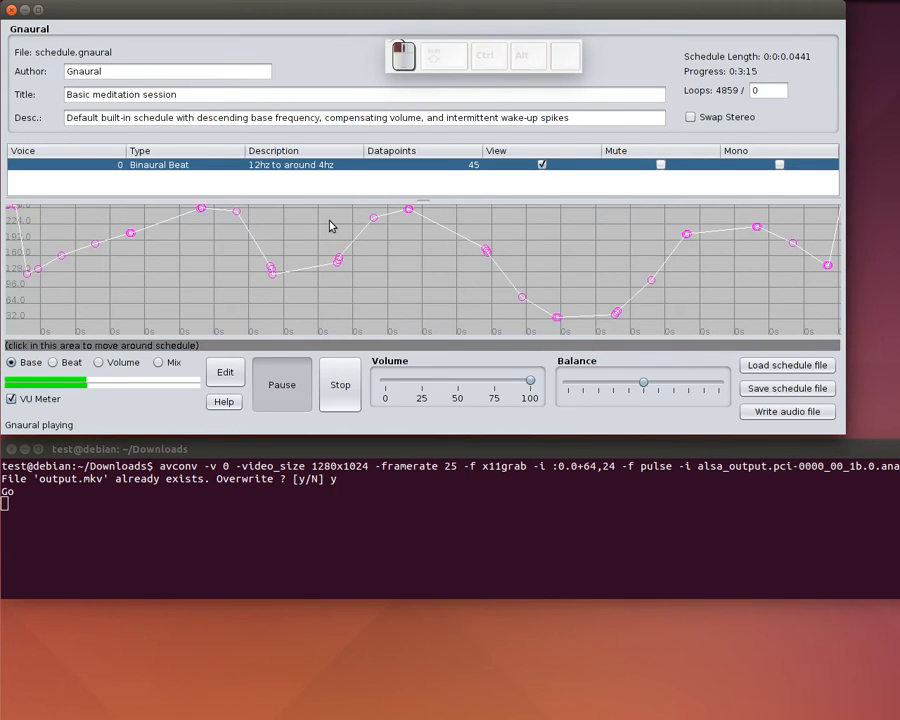
Mass-edit the datapoint durations to .1, flattening the base-frequency curve into plateaus.
{"action": "left_click", "coordinate": [224, 372]}
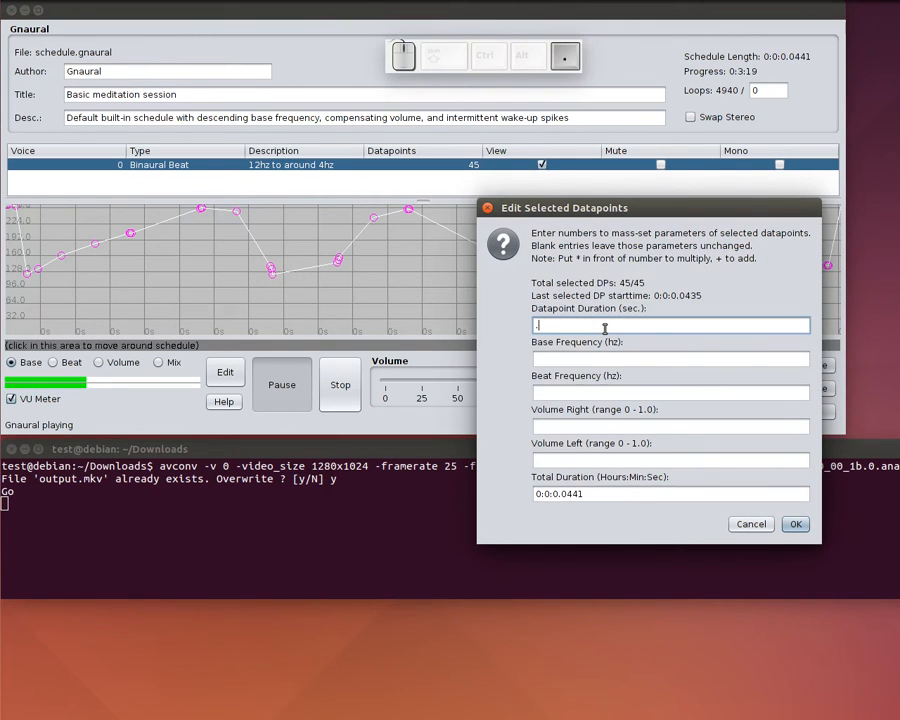
{"action": "type", "text": ".1"}
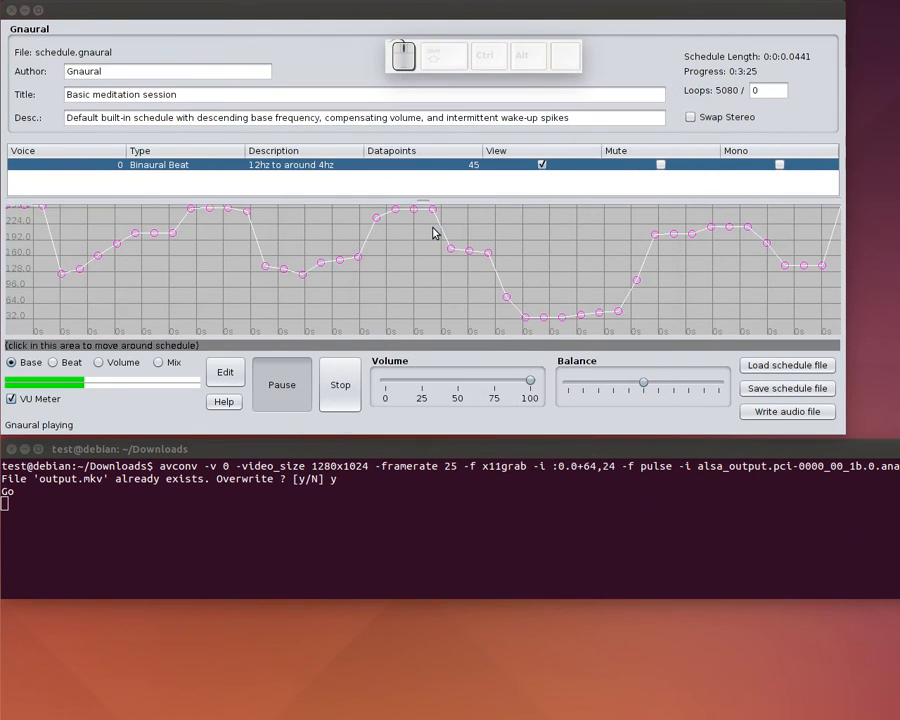
{"action": "mouse_move", "coordinate": [364, 278]}
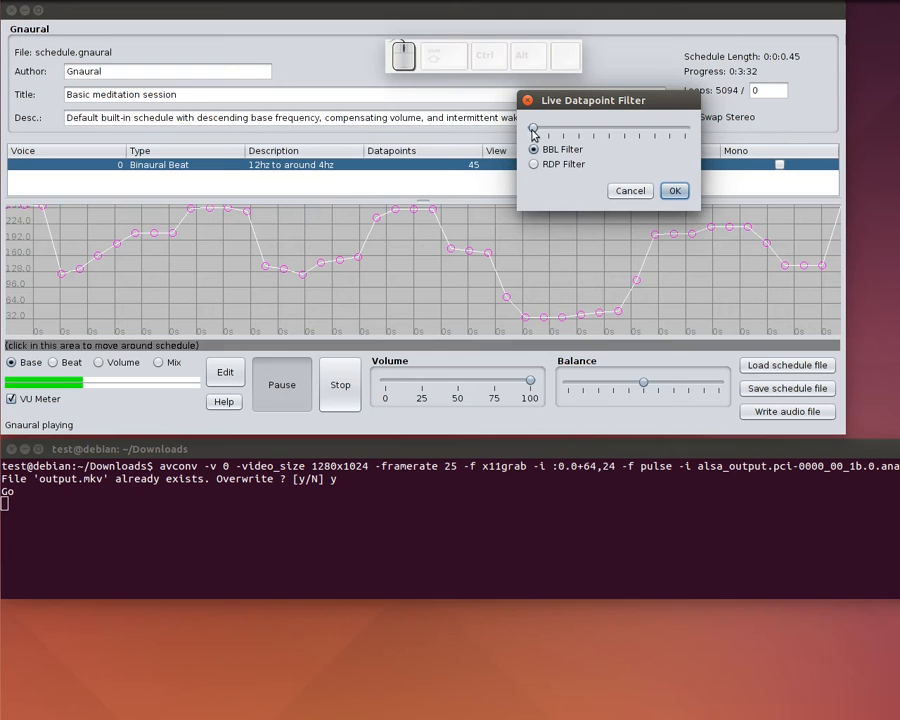
{"action": "left_click_drag", "start_coordinate": [532, 130], "coordinate": [598, 130]}
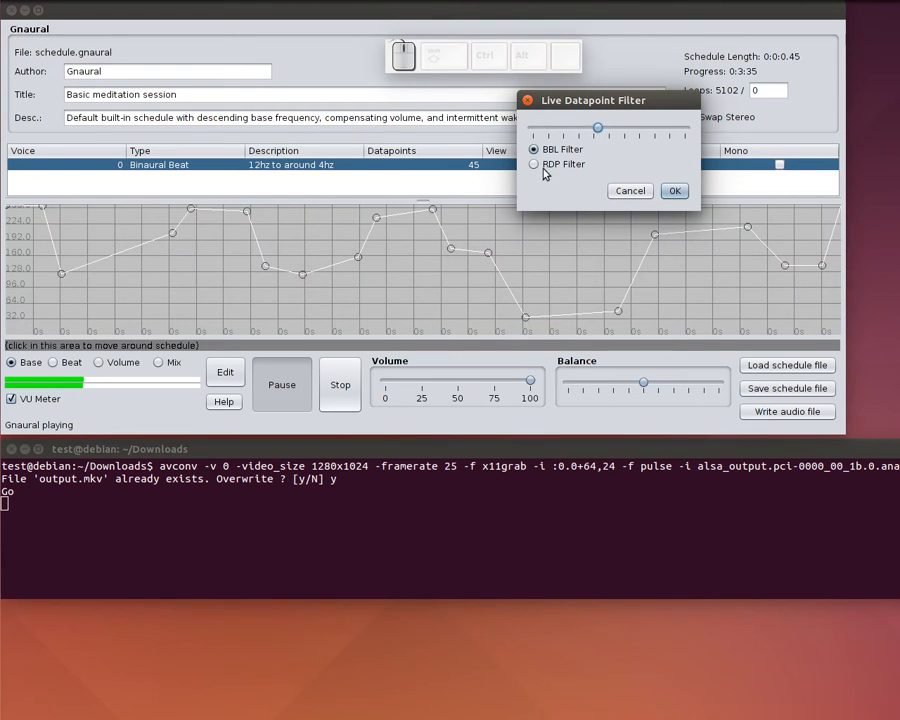
{"action": "left_click", "coordinate": [532, 164]}
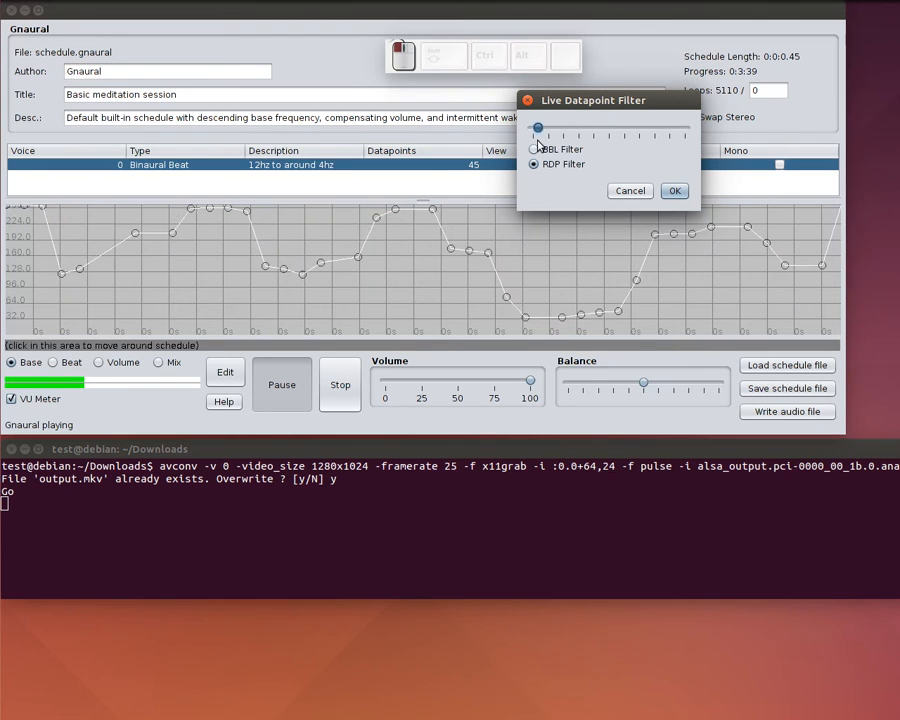
{"action": "left_click_drag", "start_coordinate": [536, 128], "coordinate": [588, 128]}
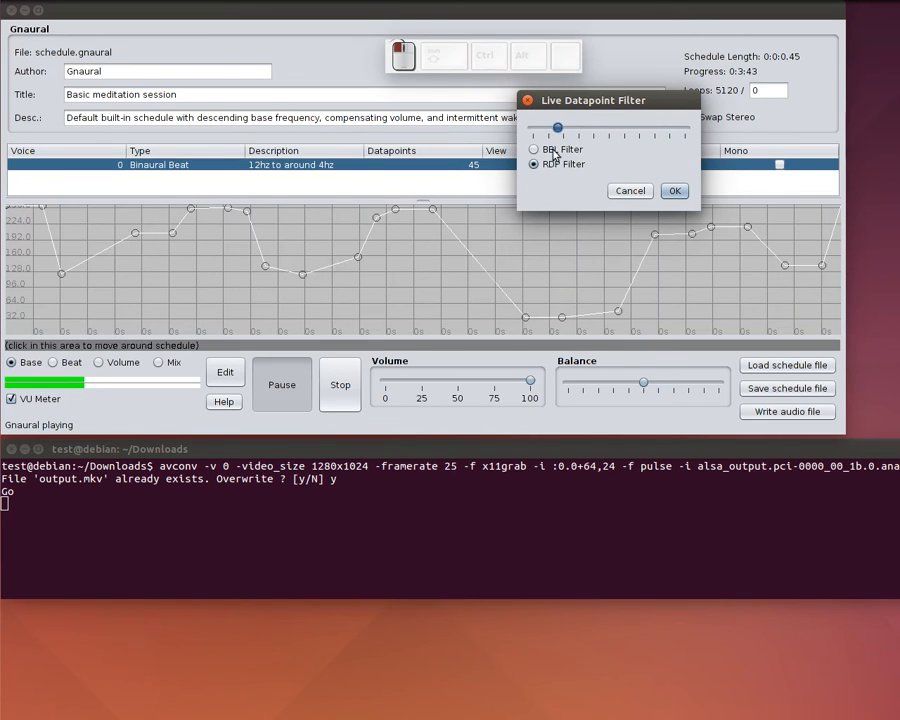
{"action": "left_click", "coordinate": [532, 164]}
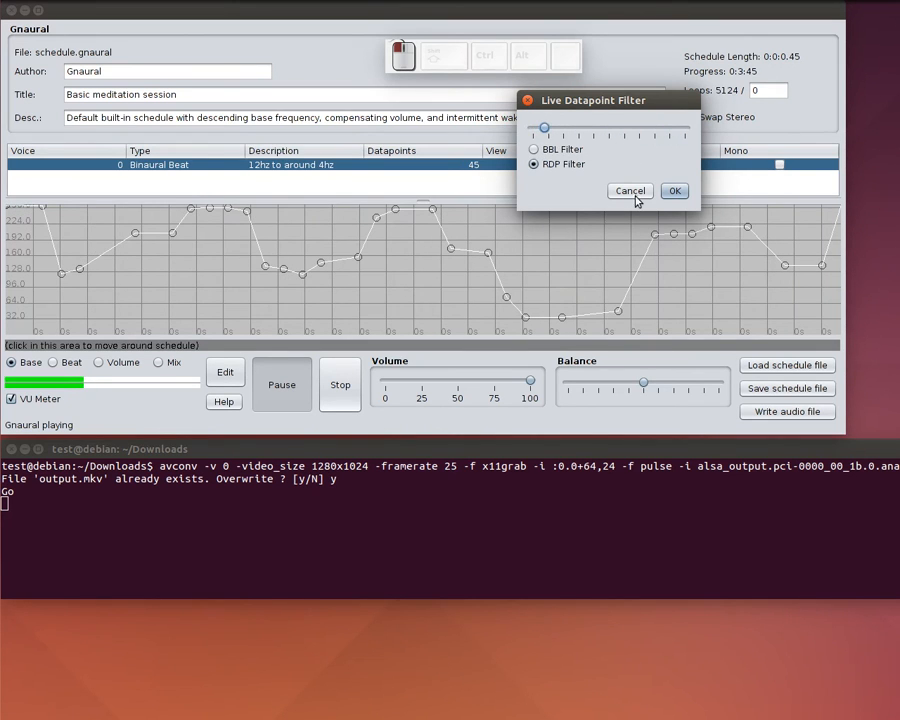
{"action": "left_click", "coordinate": [674, 192]}
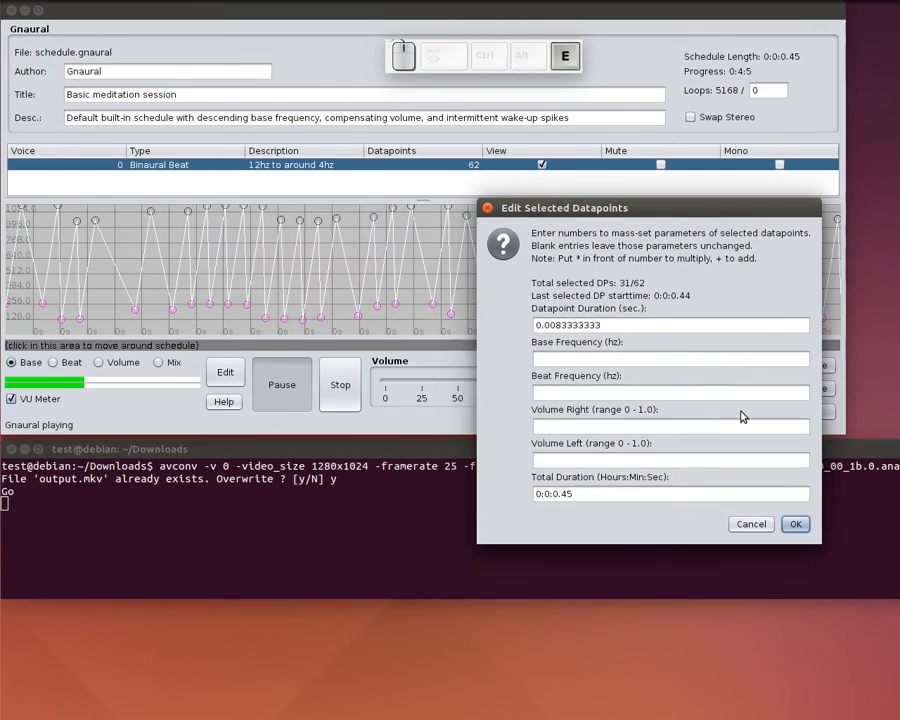
Set the 31 selected datapoints to 0.01 s duration, lengthening the schedule to 0:0:0.5017.
{"action": "left_click", "coordinate": [670, 324]}
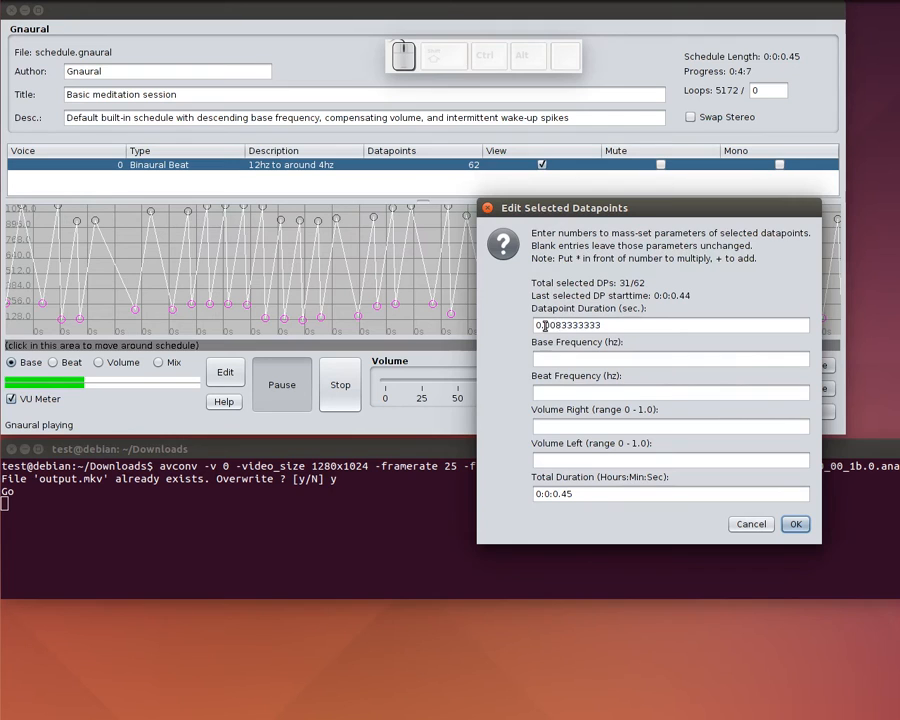
{"action": "type", "text": "0.01"}
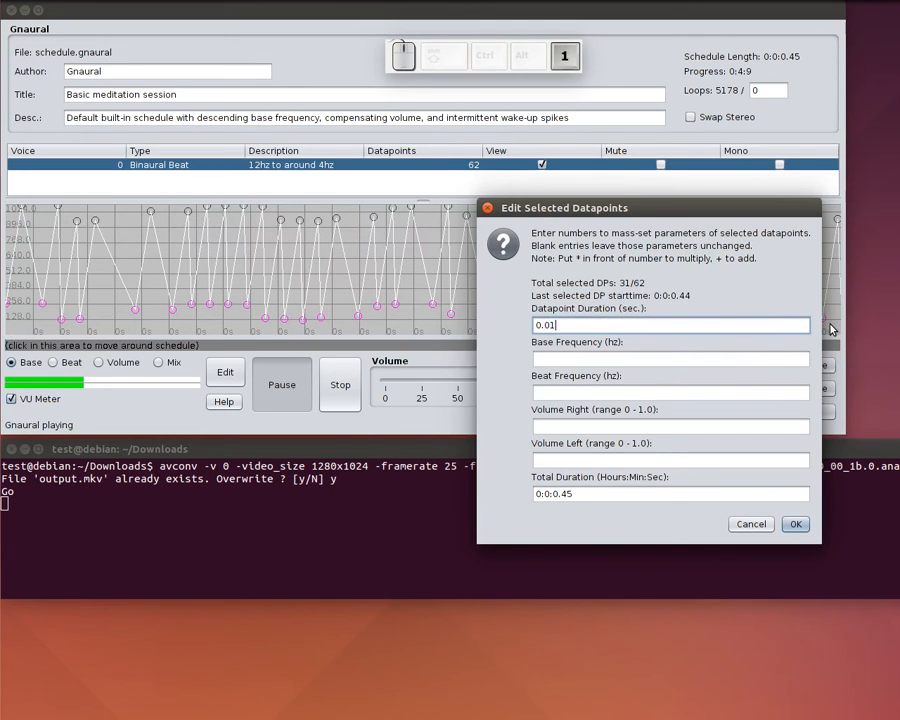
{"action": "left_click", "coordinate": [796, 524]}
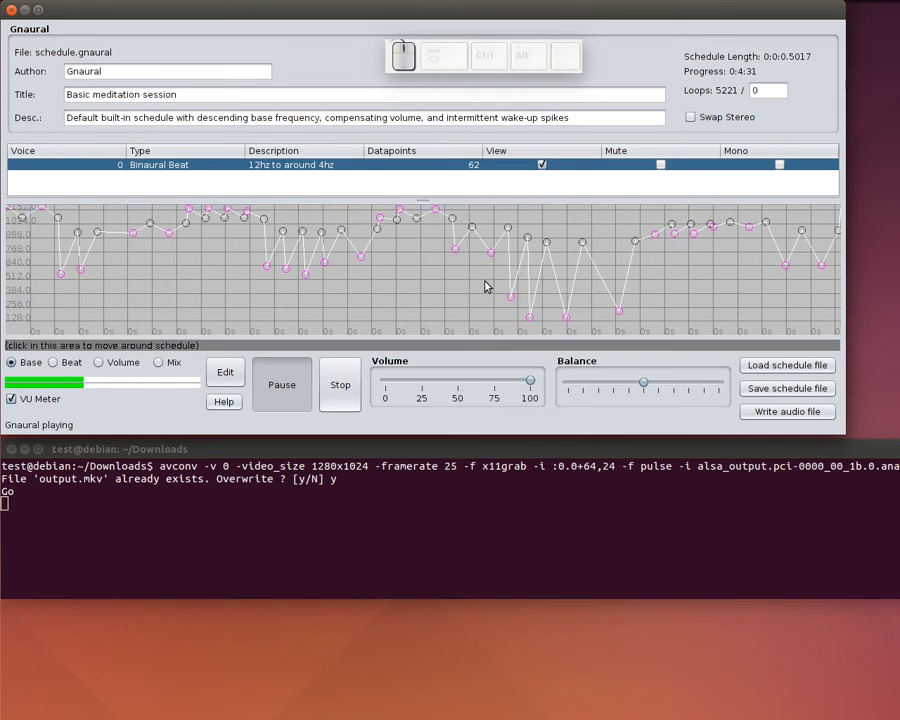
{"action": "mouse_move", "coordinate": [360, 316]}
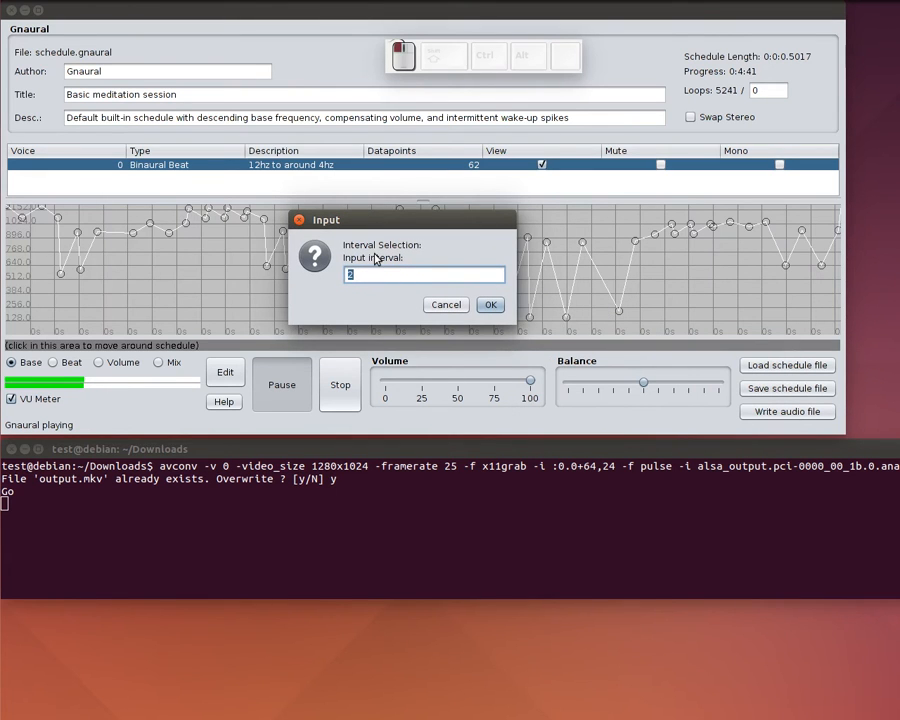
Select datapoints by interval and delete them, leaving 42 per voice.
{"action": "left_click", "coordinate": [490, 304]}
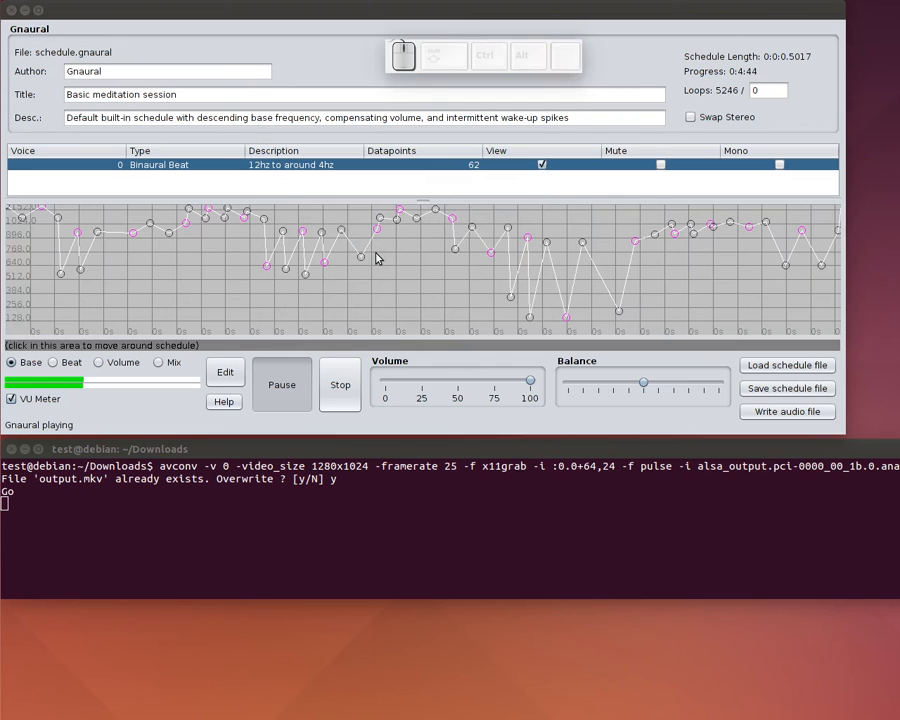
{"action": "mouse_move", "coordinate": [204, 288]}
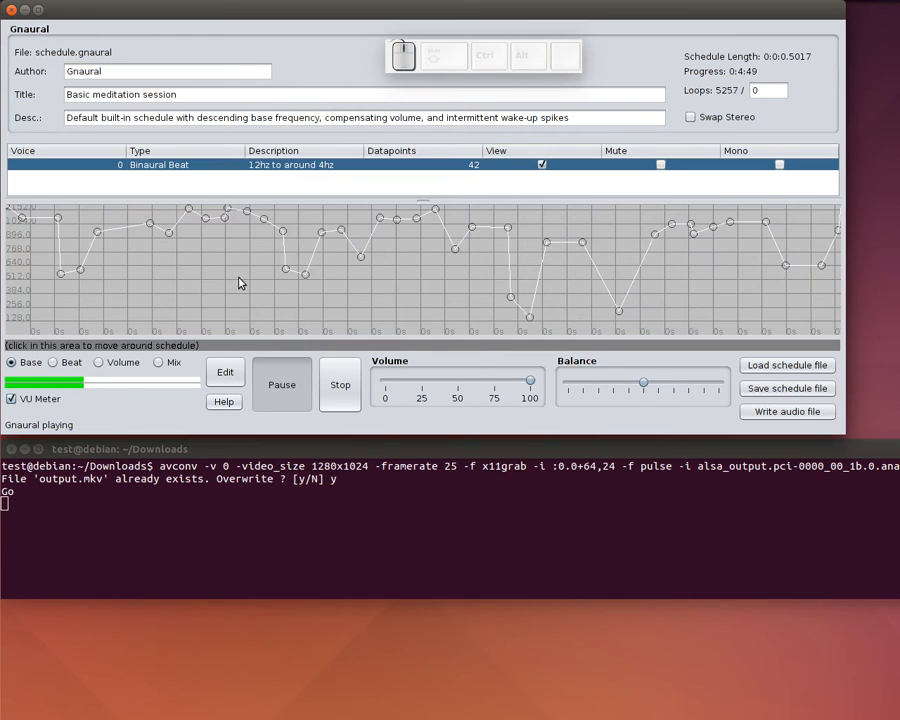
{"action": "left_click", "coordinate": [224, 370]}
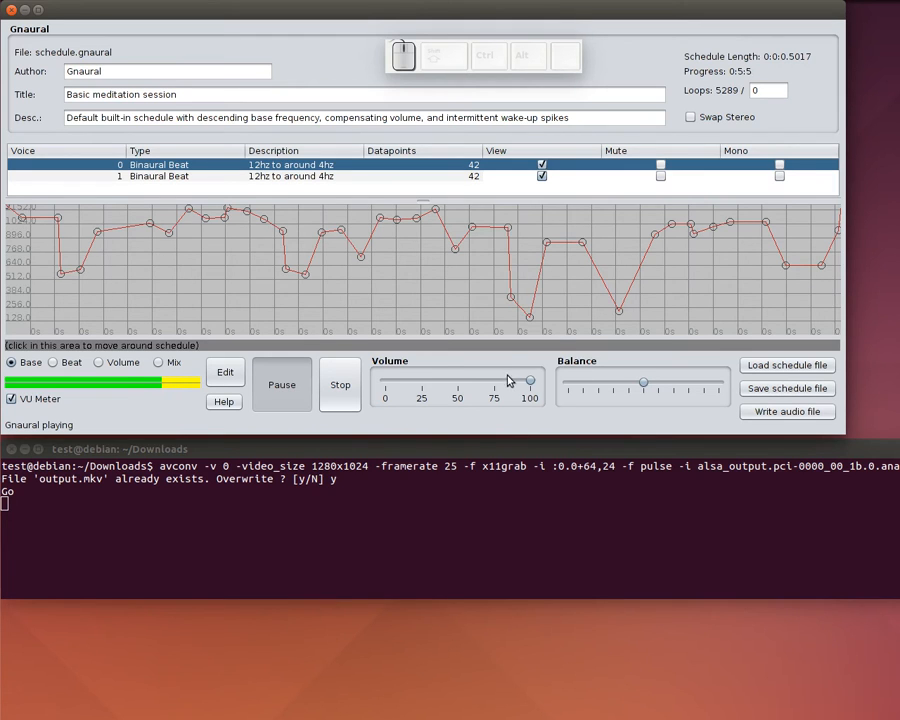
Turn the overall playback volume down to about 60.
{"action": "left_click_drag", "start_coordinate": [530, 382], "coordinate": [486, 382]}
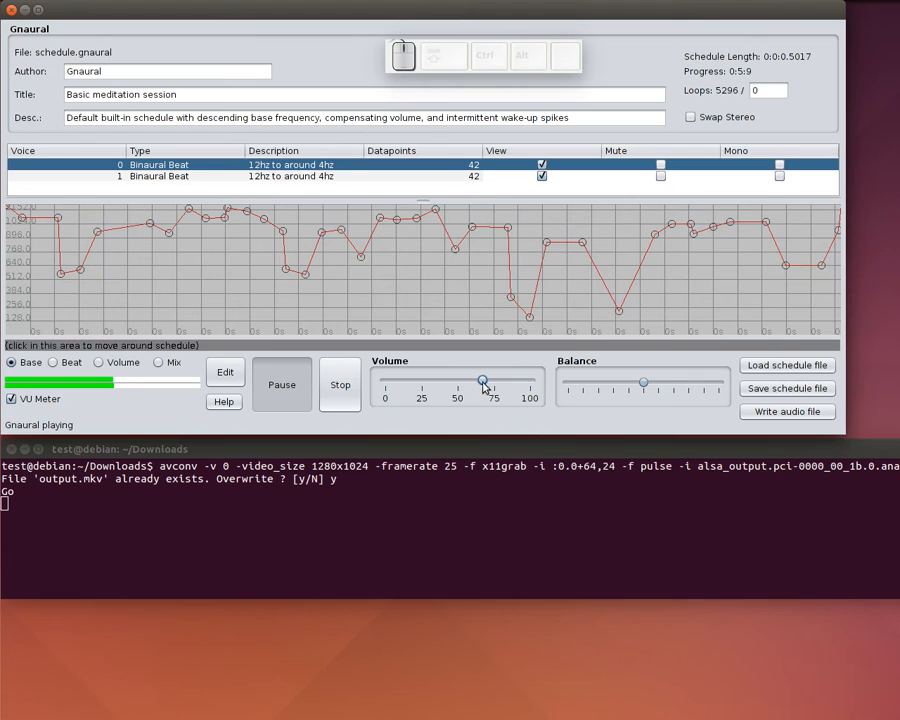
Select the first voice's datapoints and bring up Edit Selected Datapoints for them.
{"action": "left_click_drag", "start_coordinate": [482, 380], "coordinate": [464, 380]}
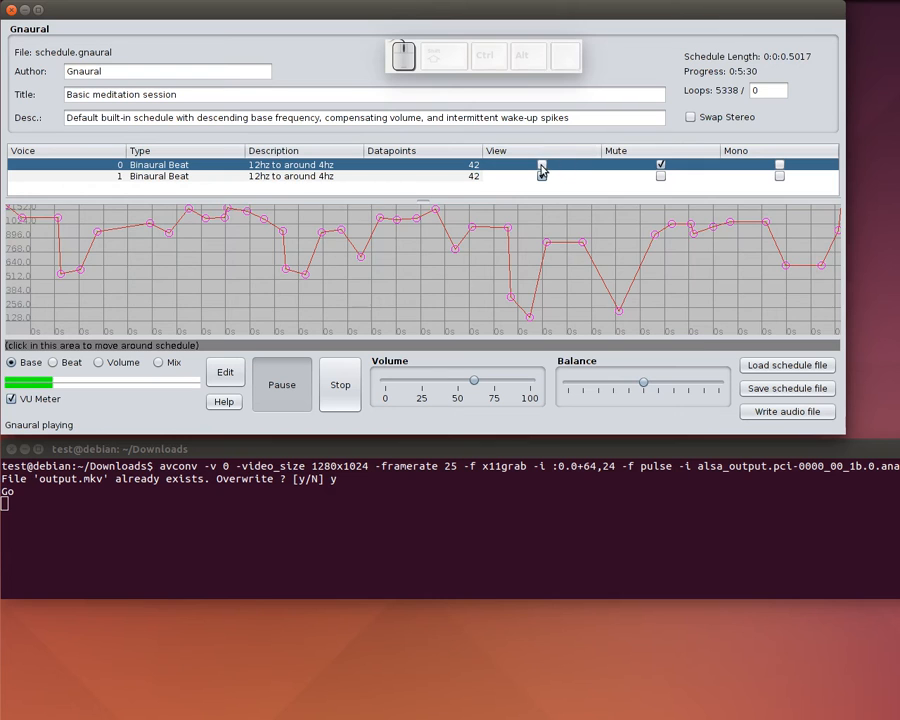
{"action": "left_click", "coordinate": [540, 176]}
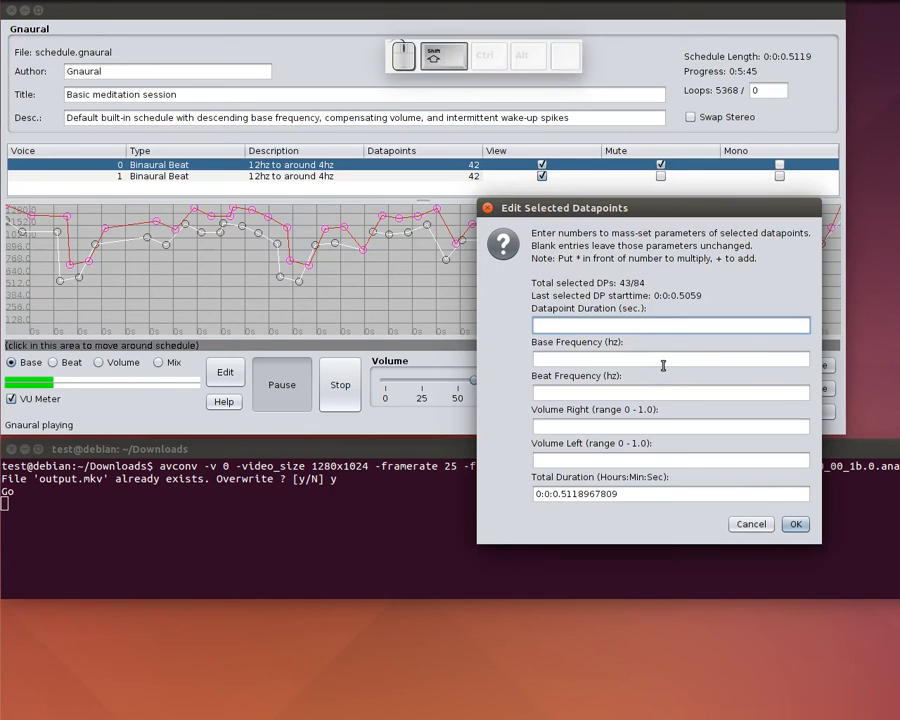
Enter a multiplier in Datapoint Duration and confirm the rescale.
{"action": "type", "text": "*"}
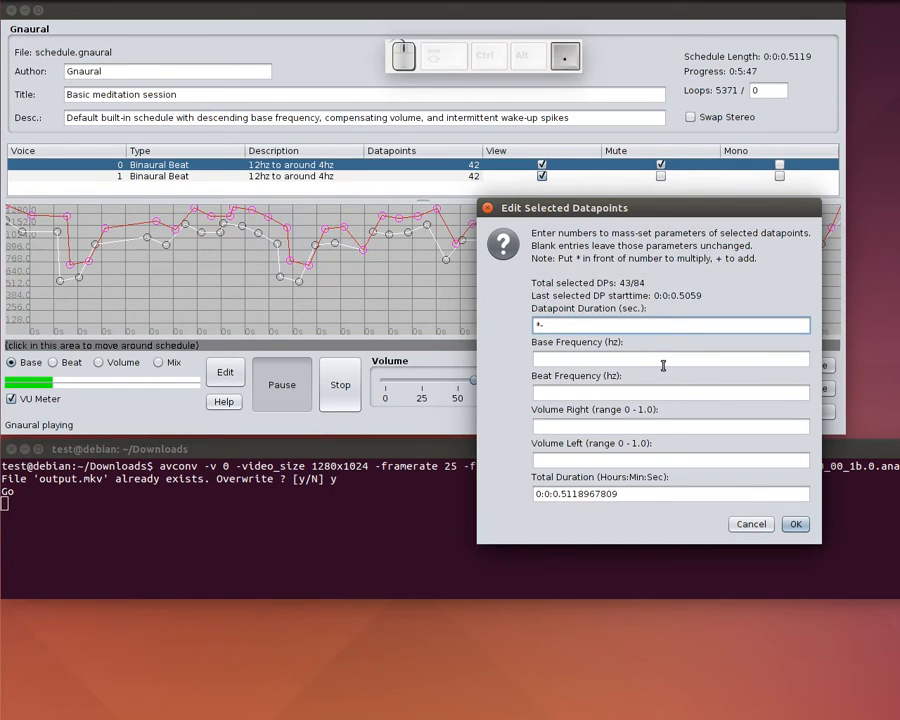
{"action": "left_click", "coordinate": [796, 524]}
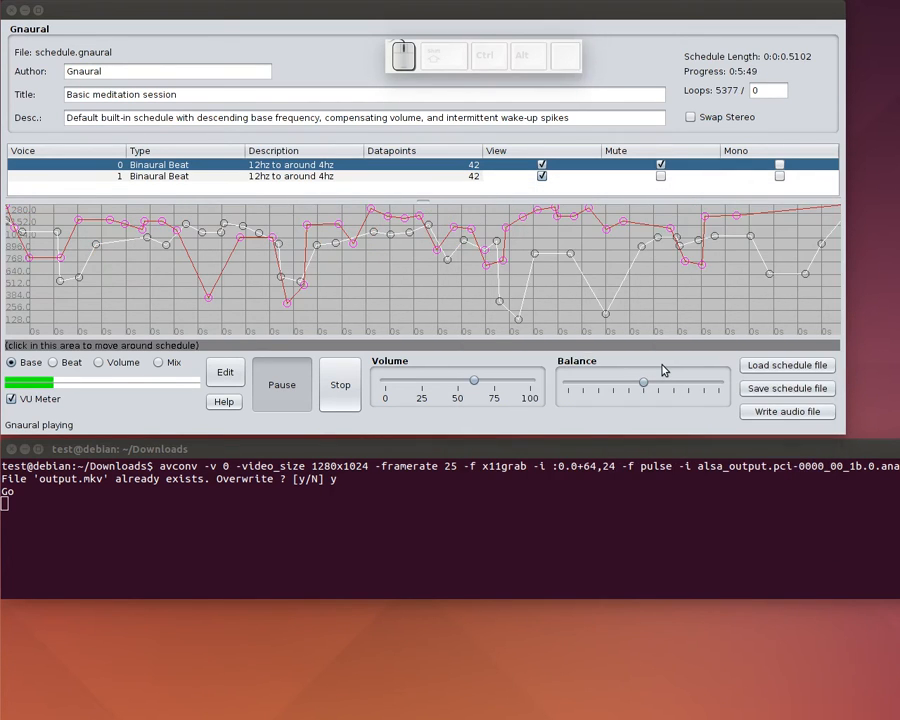
{"action": "mouse_move", "coordinate": [330, 310]}
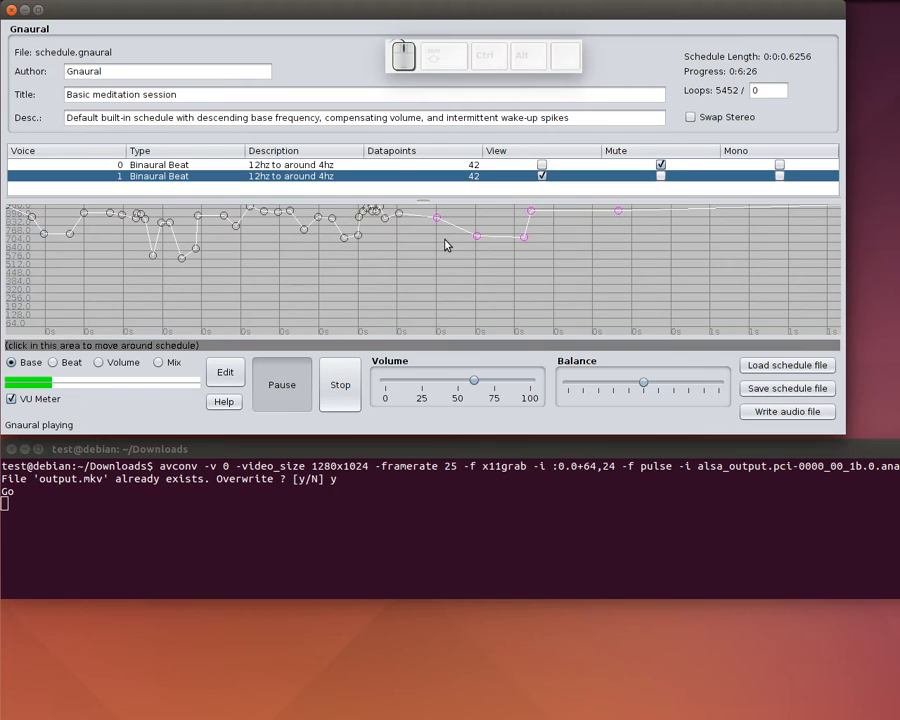
{"action": "mouse_move", "coordinate": [298, 304]}
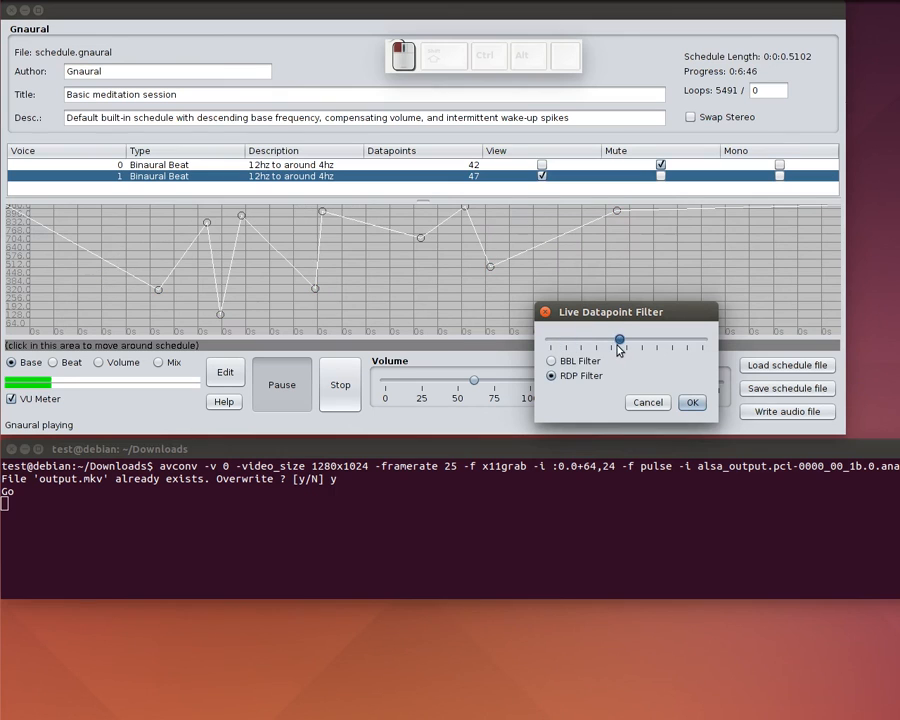
Accept the RDP filter, leaving the second voice with 12 datapoints.
{"action": "left_click", "coordinate": [692, 402]}
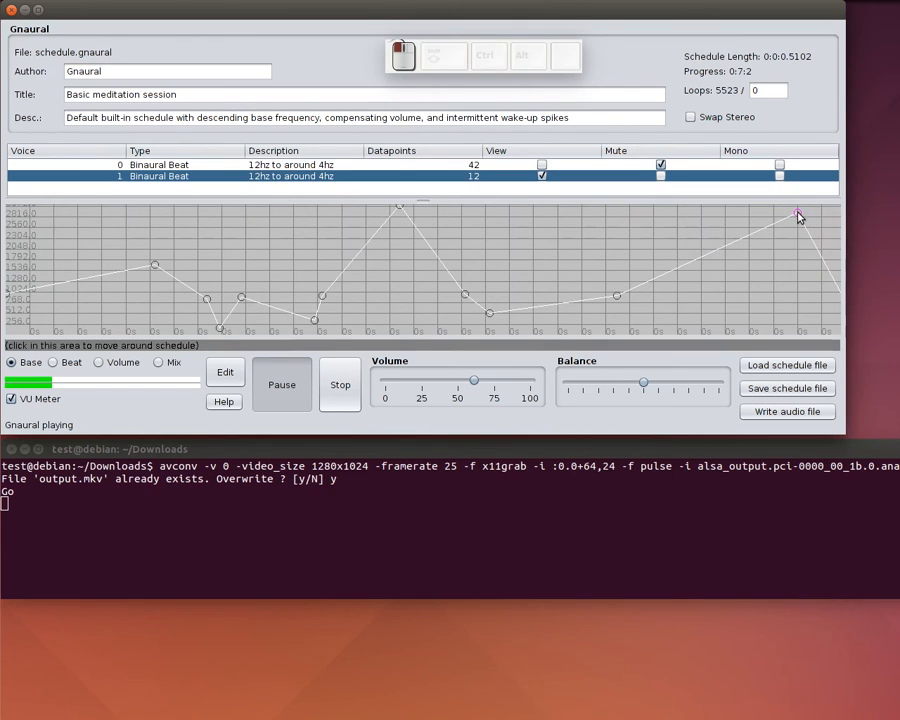
{"action": "mouse_move", "coordinate": [552, 170]}
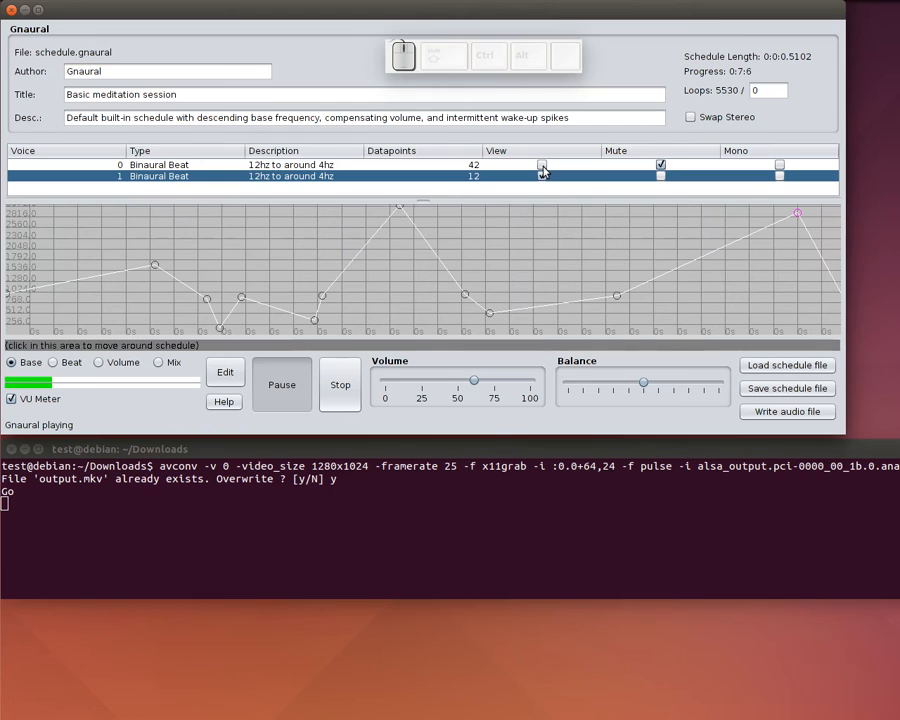
Show the first voice's schedule again and mute the second voice.
{"action": "left_click", "coordinate": [542, 164]}
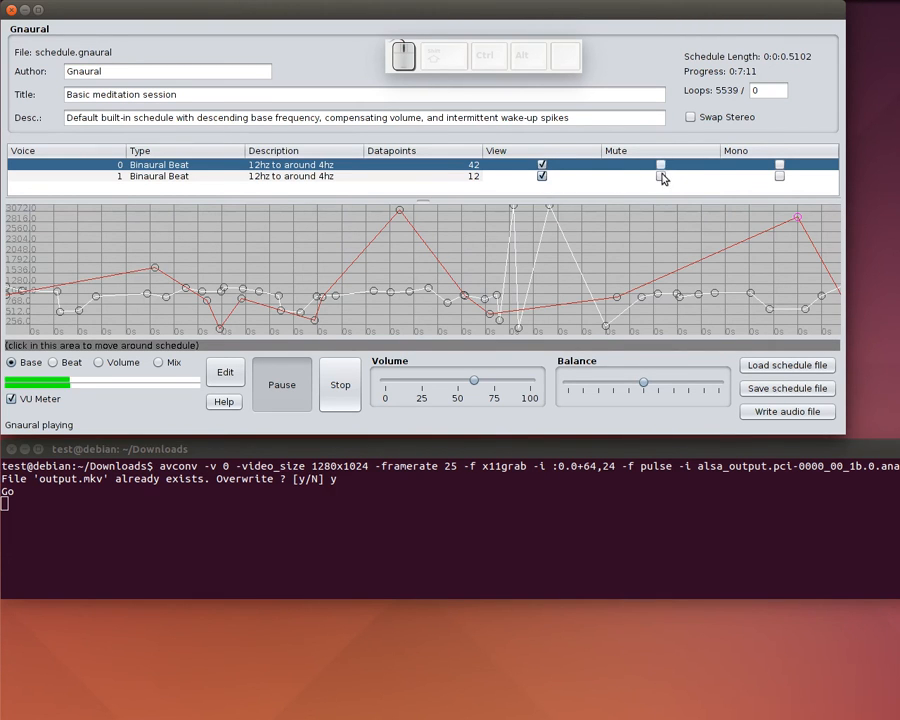
{"action": "left_click", "coordinate": [660, 176]}
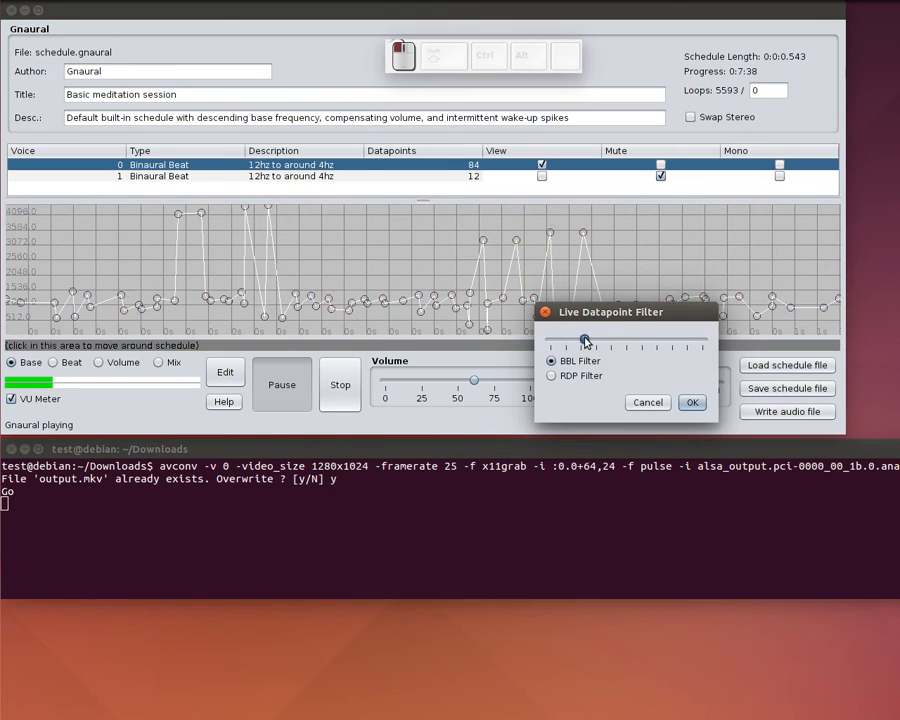
Apply an RDP filter that reduces the first voice to 52 datapoints.
{"action": "left_click_drag", "start_coordinate": [584, 340], "coordinate": [648, 340]}
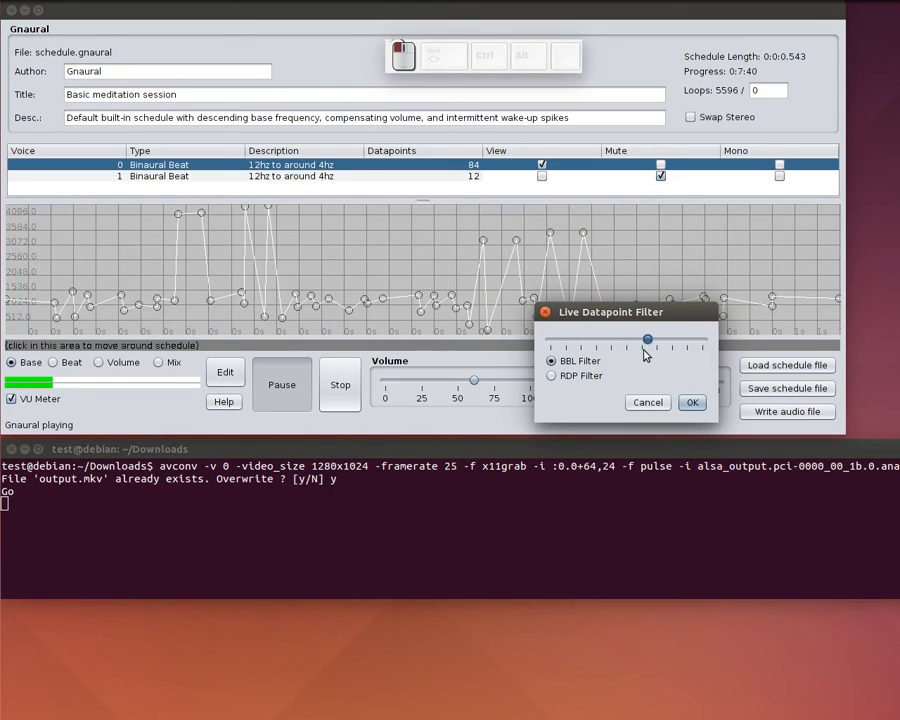
{"action": "left_click", "coordinate": [552, 376]}
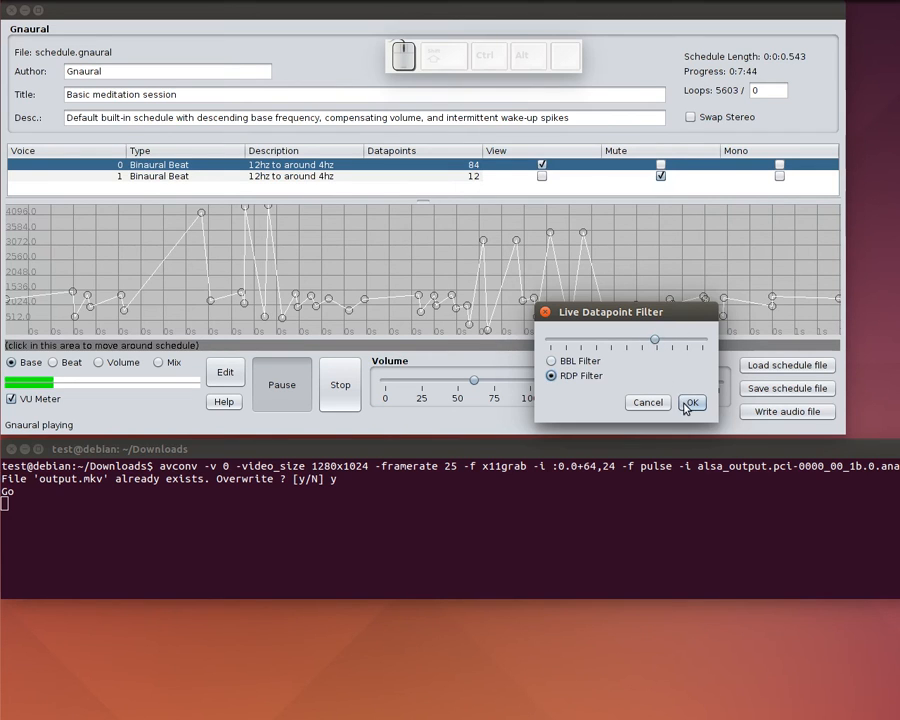
{"action": "left_click", "coordinate": [692, 402]}
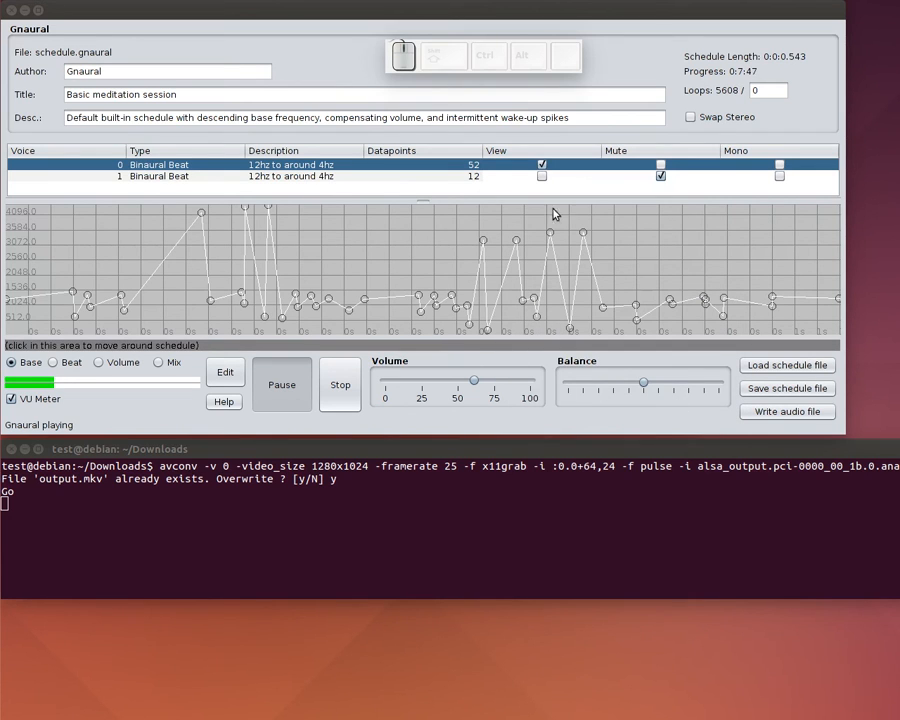
{"action": "left_click", "coordinate": [660, 176]}
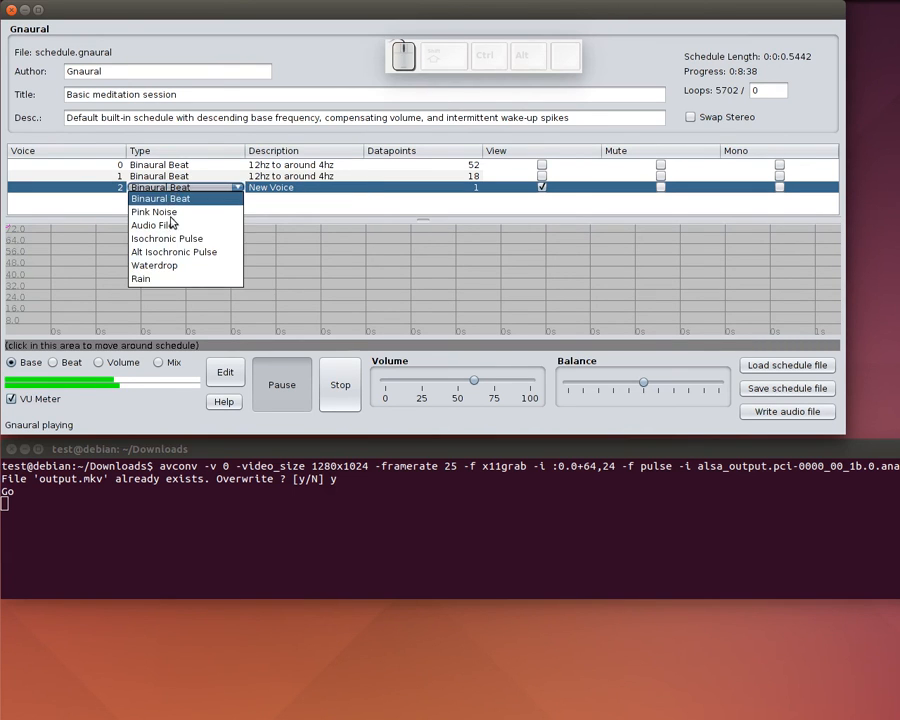
Set the third voice's type to Rain and switch the graph to its volume curve.
{"action": "left_click", "coordinate": [140, 278]}
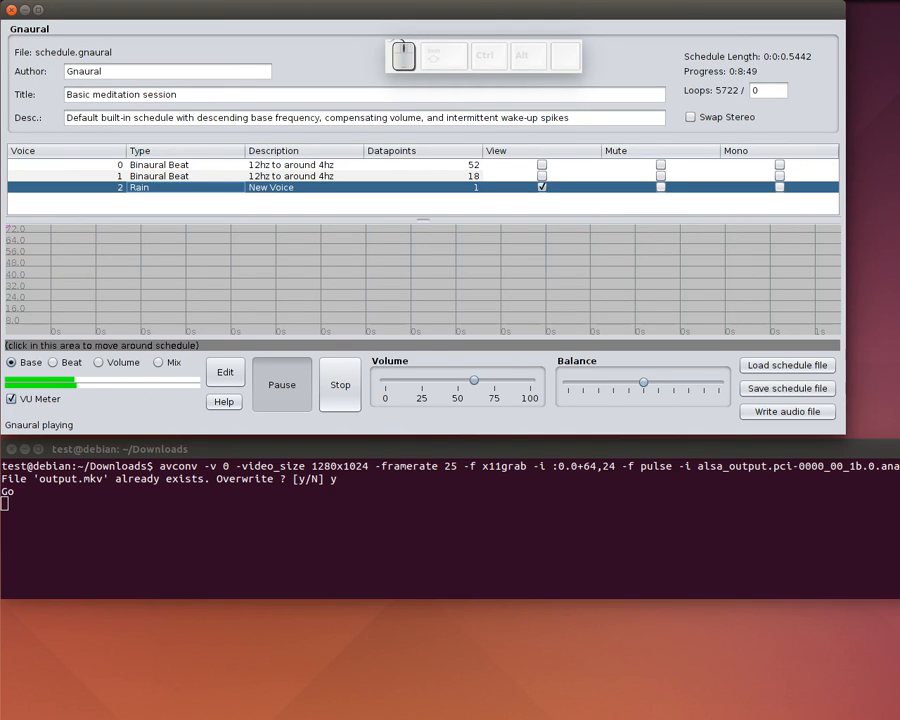
{"action": "left_click", "coordinate": [100, 362]}
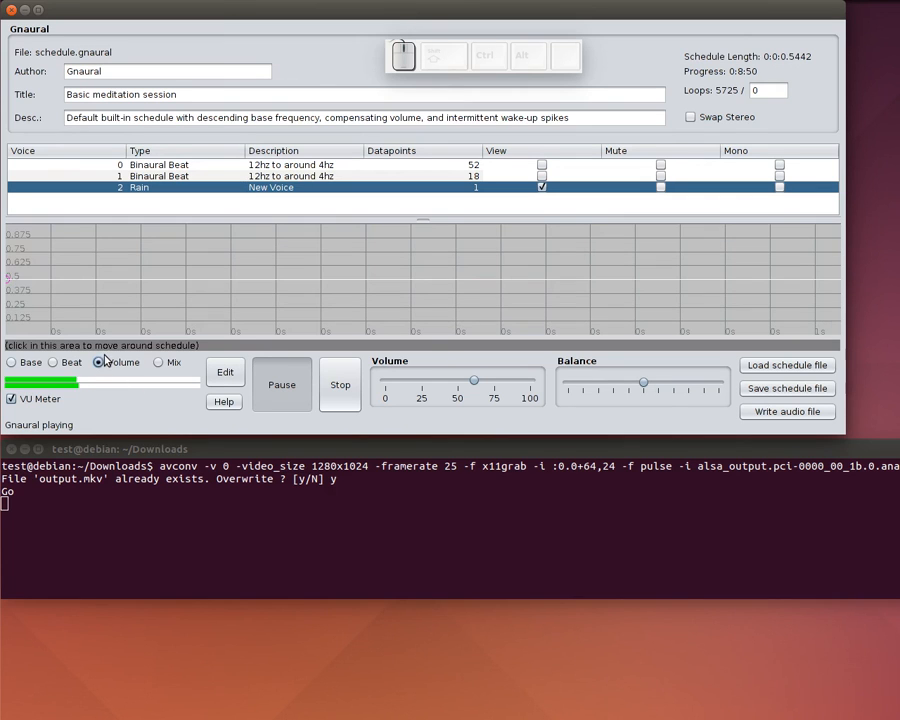
{"action": "left_click", "coordinate": [96, 362]}
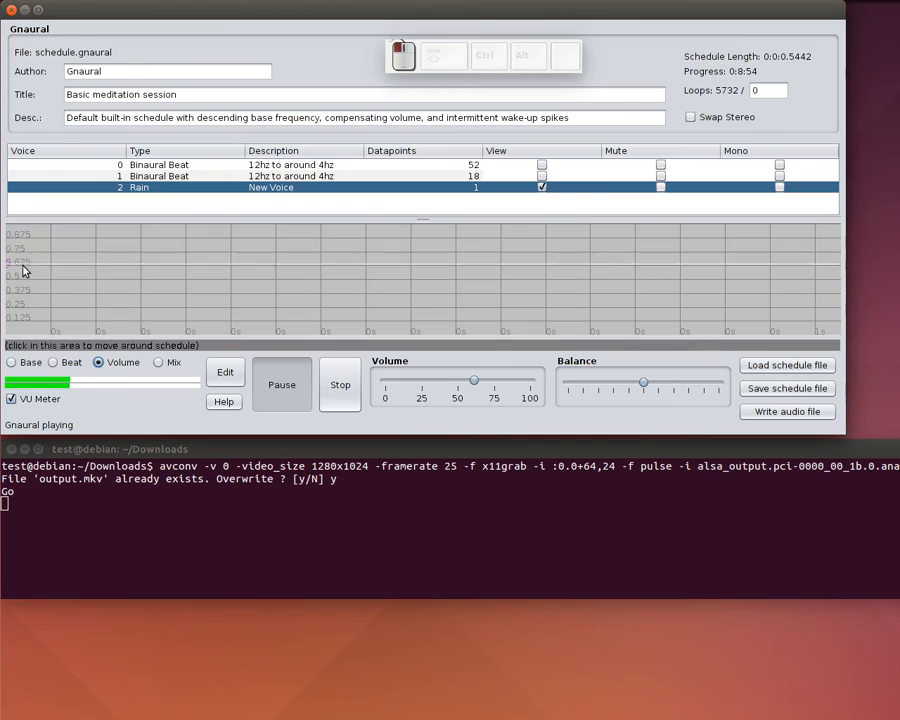
{"action": "left_click", "coordinate": [12, 362]}
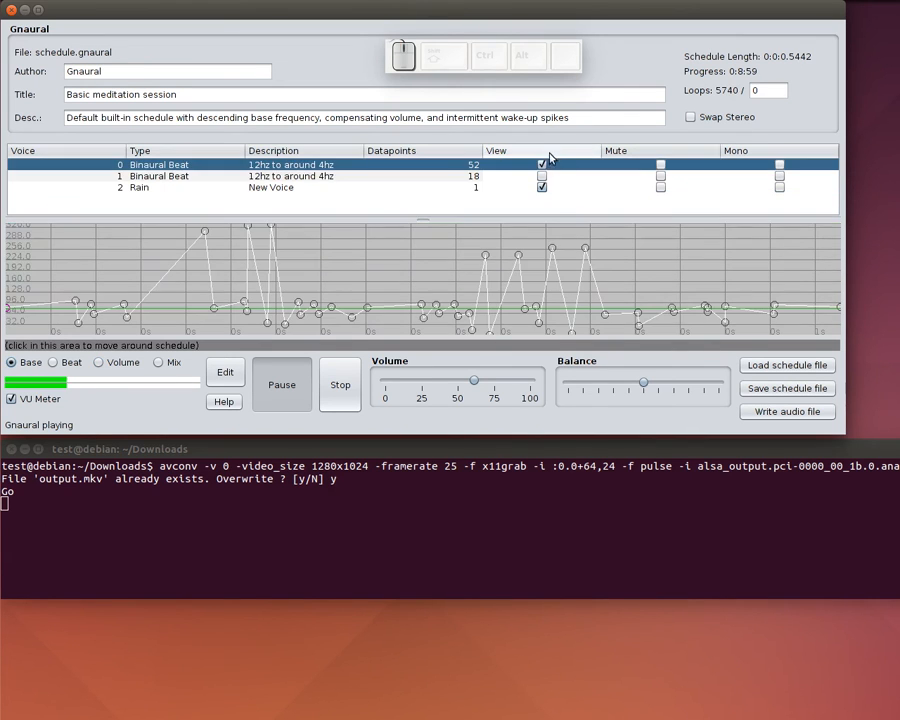
Show the first voice's schedule too and bring up the second voice's sound-type choices.
{"action": "left_click", "coordinate": [160, 176]}
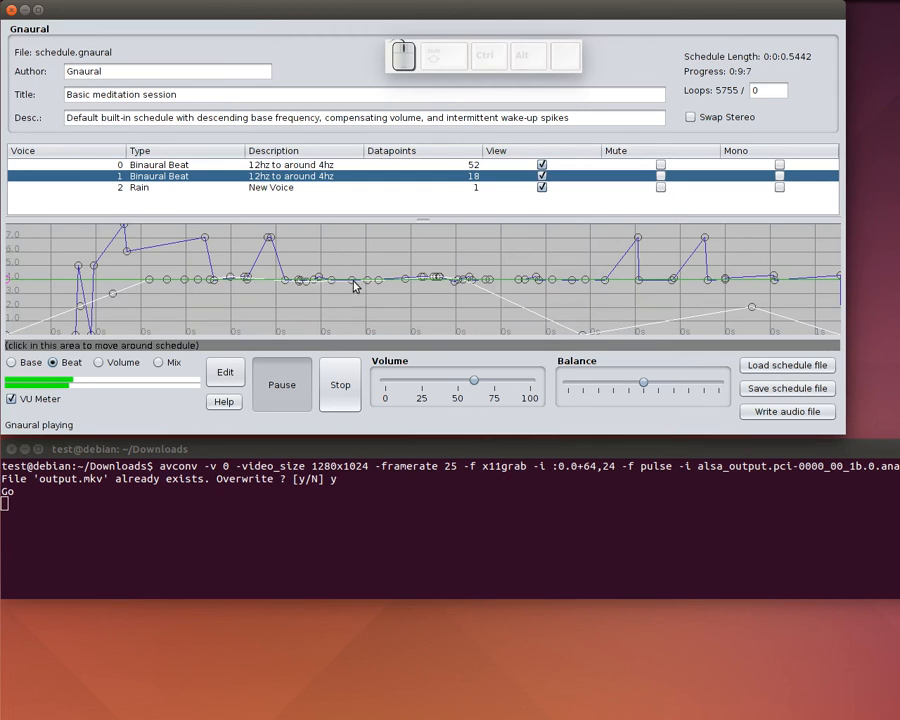
{"action": "left_click", "coordinate": [184, 176]}
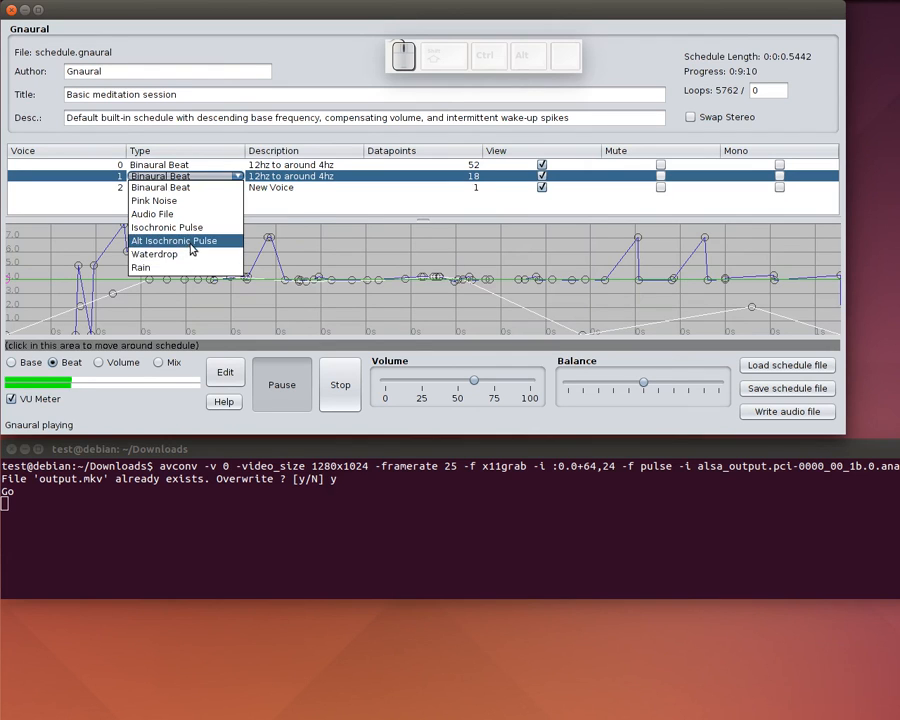
{"action": "mouse_move", "coordinate": [156, 200]}
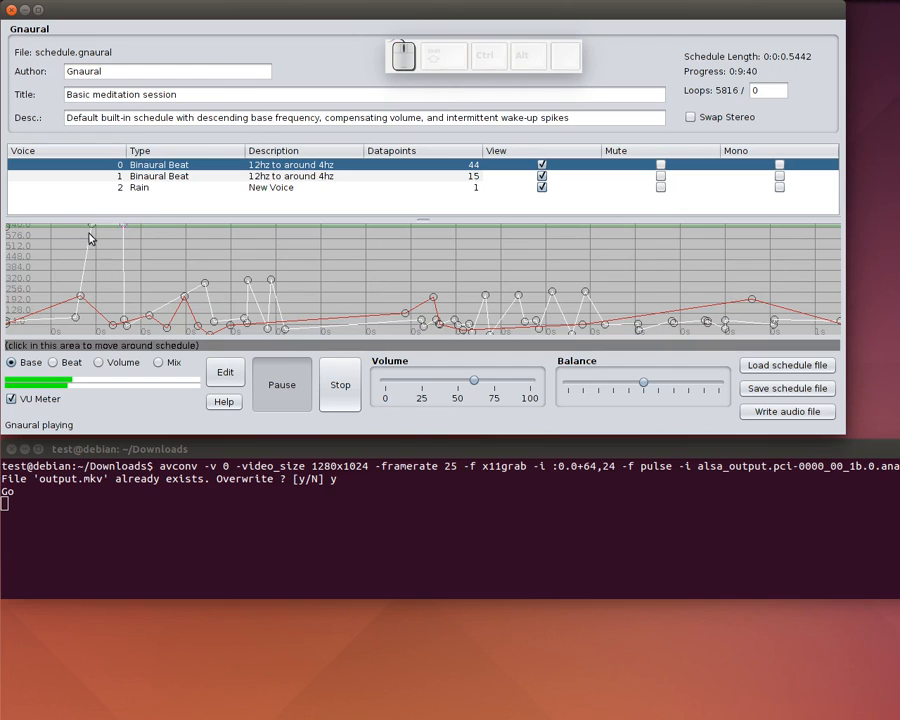
{"action": "mouse_move", "coordinate": [156, 264]}
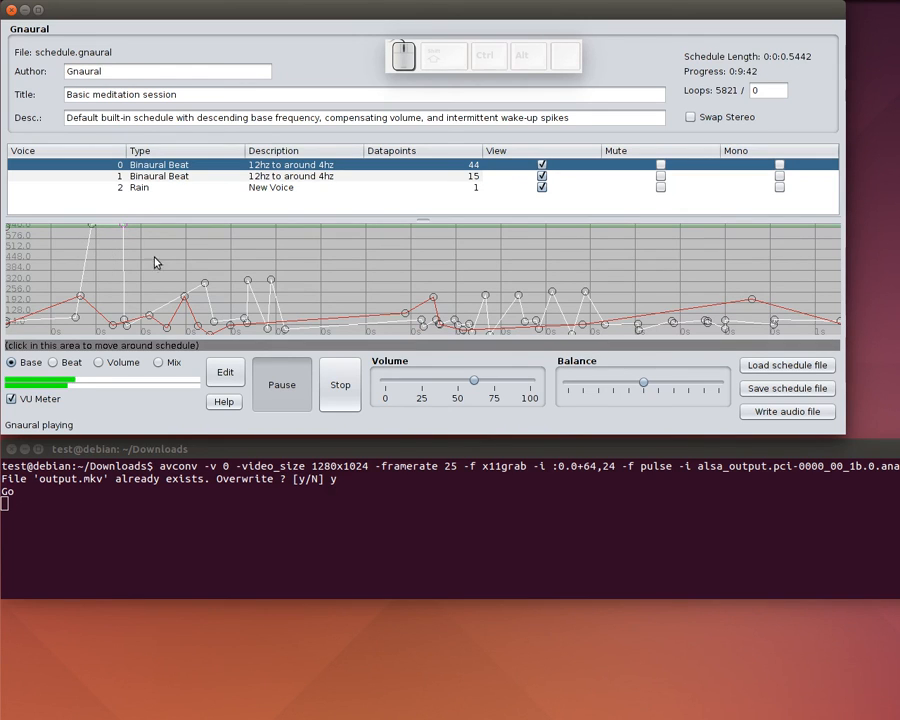
Select all datapoints of the first voice for rescaling.
{"action": "key", "text": "s"}
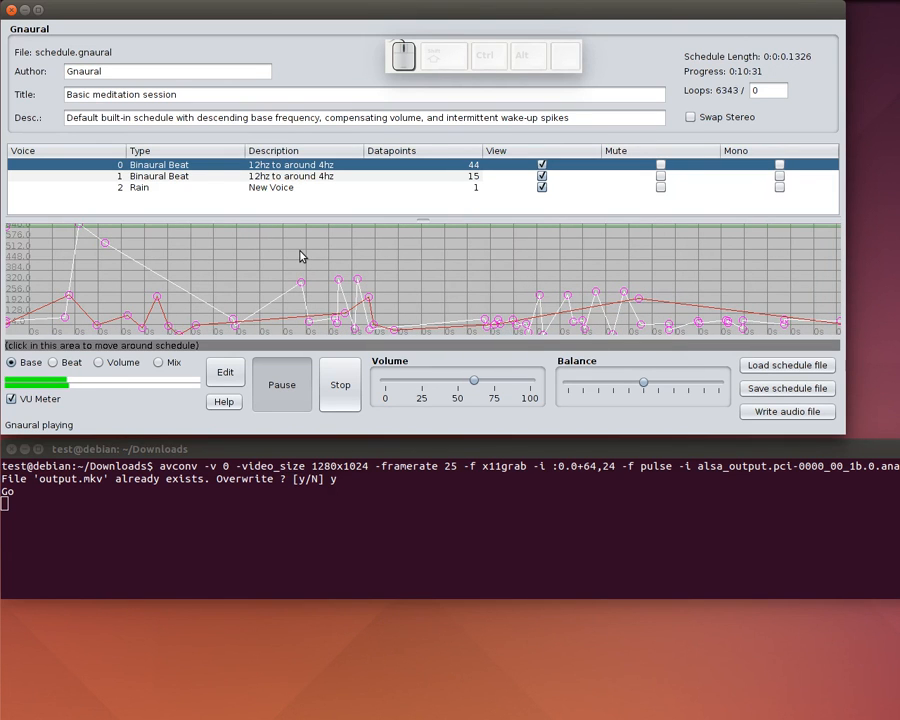
{"action": "mouse_move", "coordinate": [610, 320]}
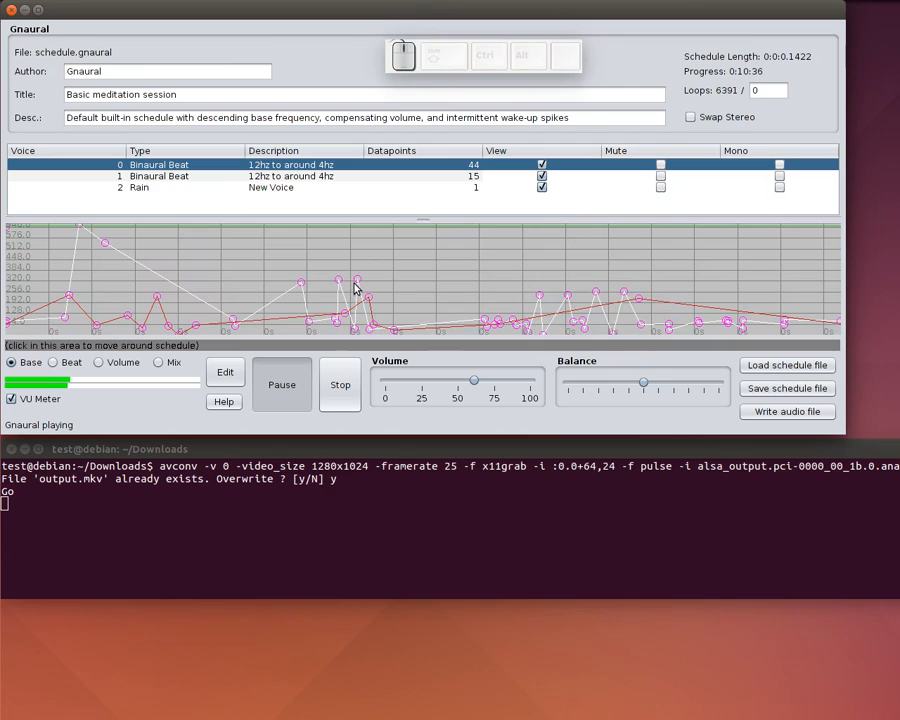
{"action": "mouse_move", "coordinate": [400, 290]}
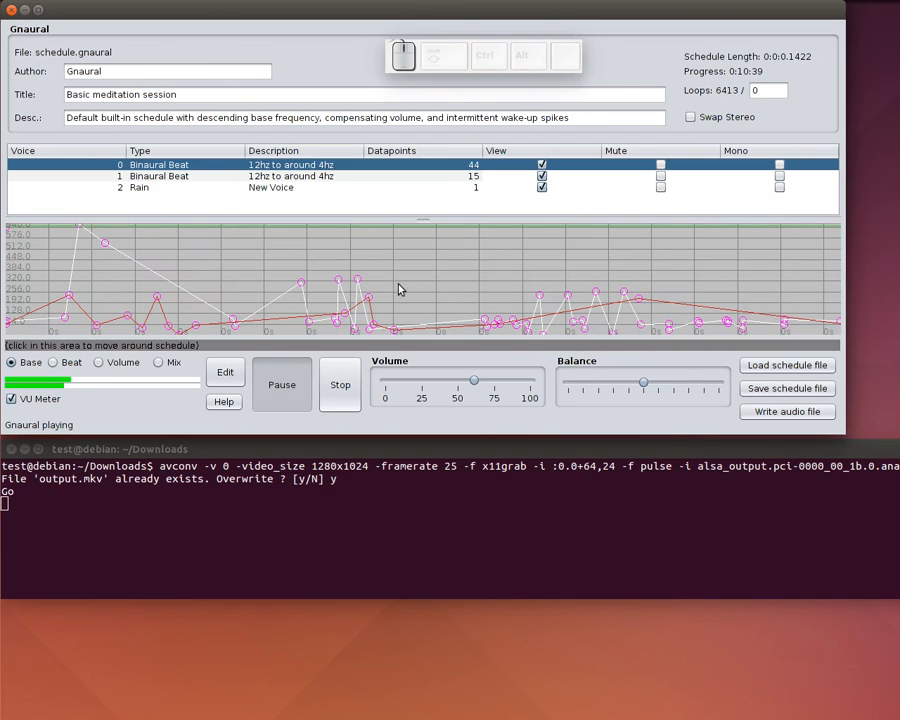